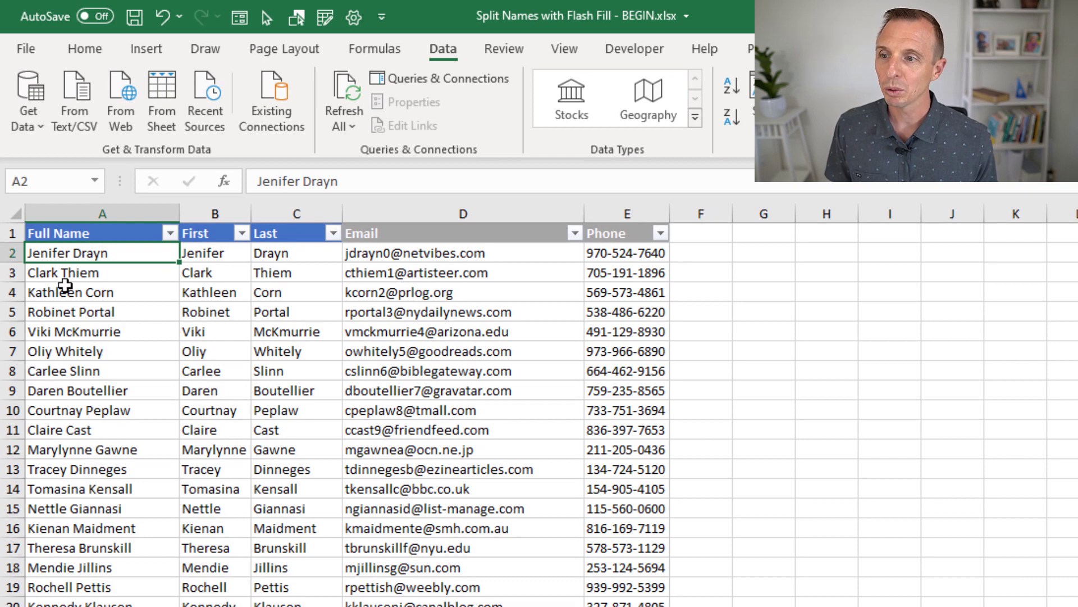
pyautogui.moveTo(208, 263)
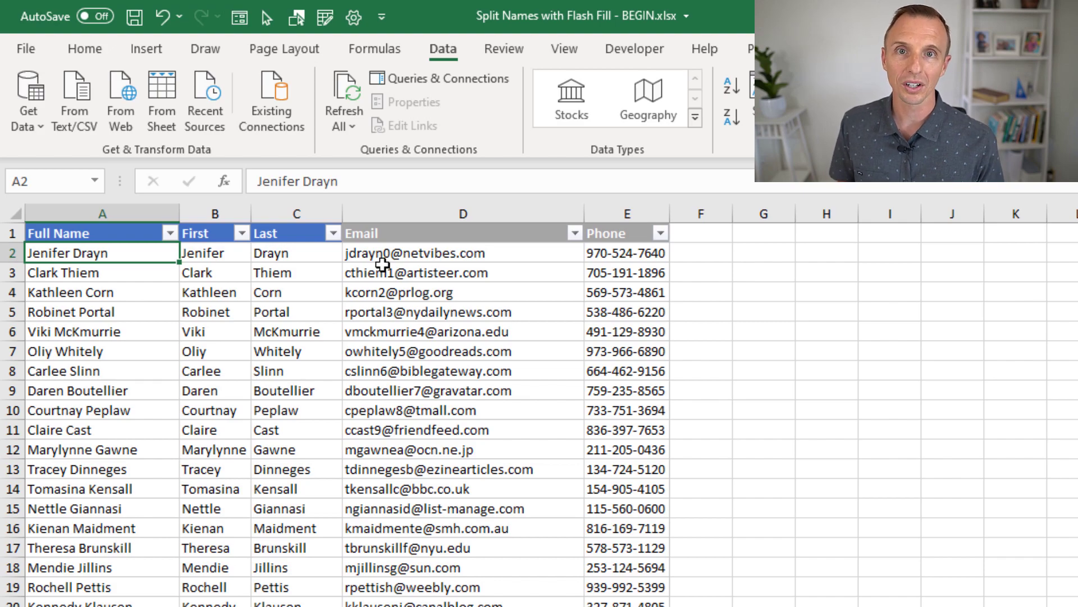
pyautogui.moveTo(372, 293)
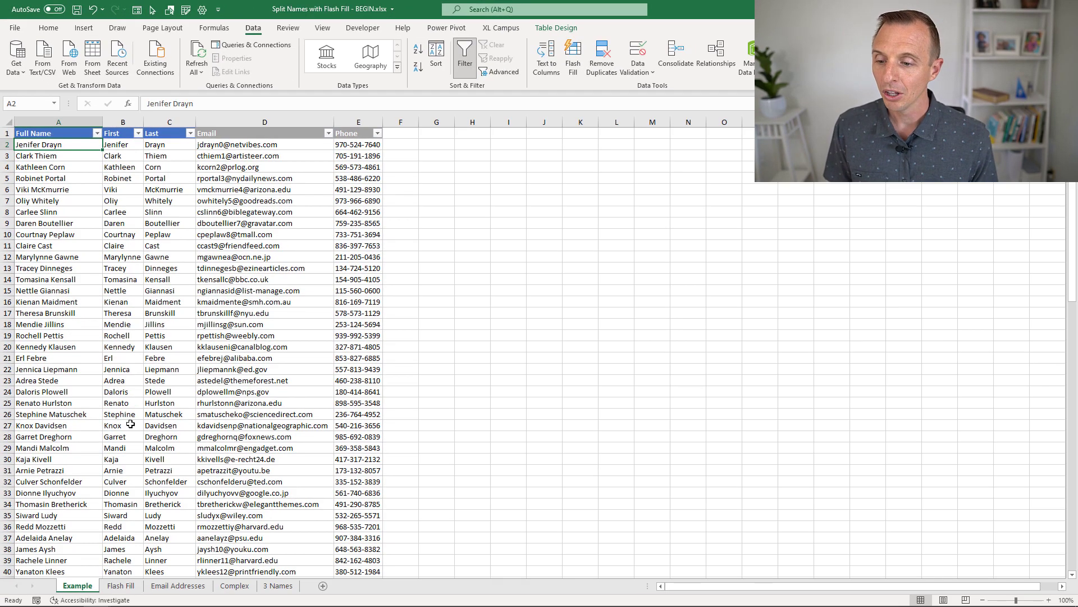
# - On the Flash Fill sheet, enter Jennifer in B2 as the first-name example
pyautogui.click(122, 585)
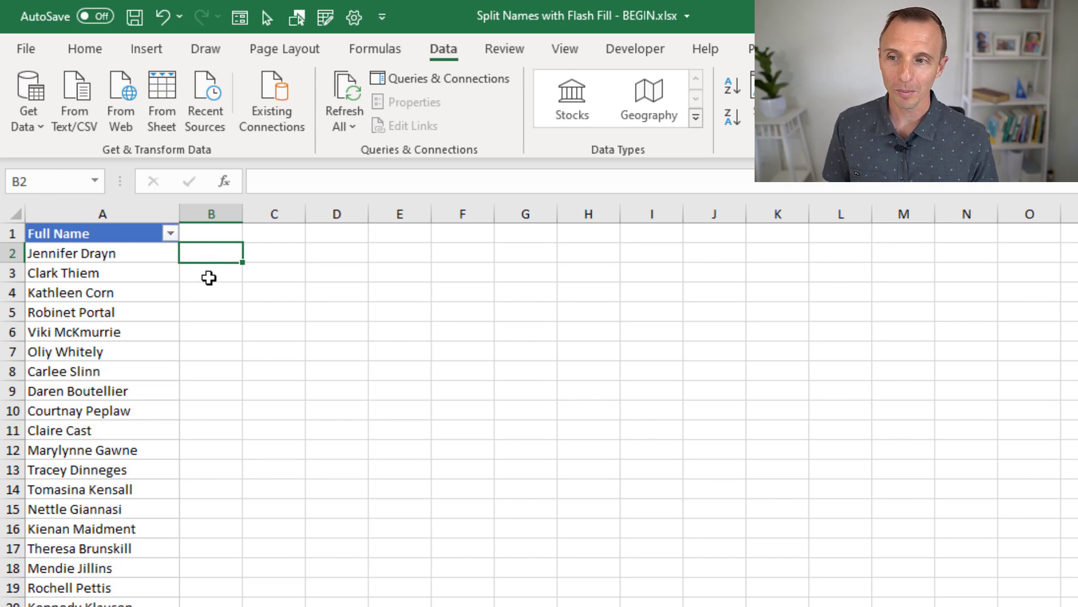
pyautogui.write('Jen')
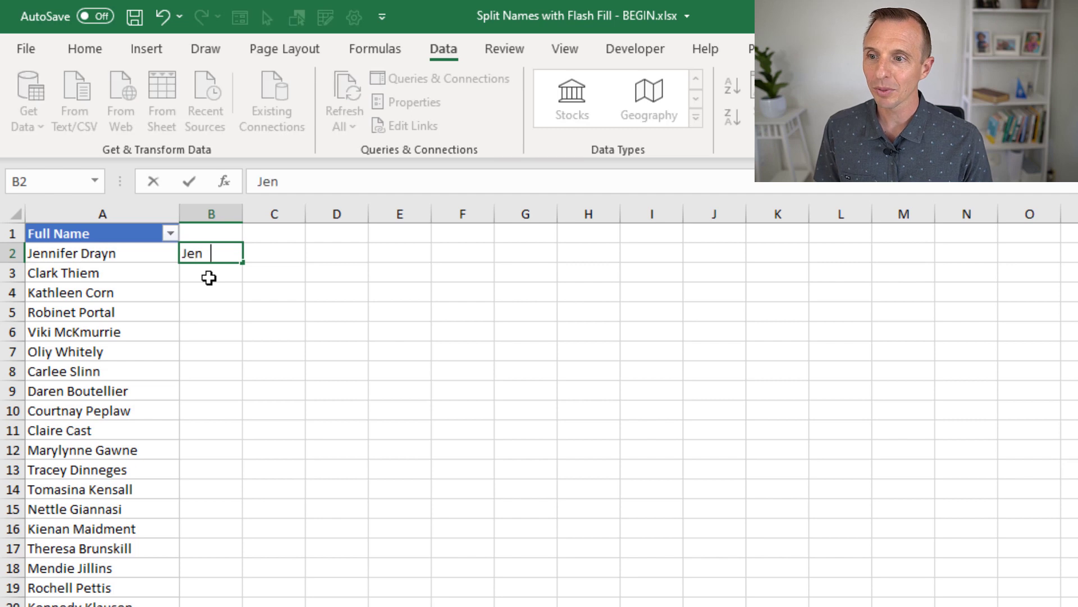
pyautogui.write('nifer')
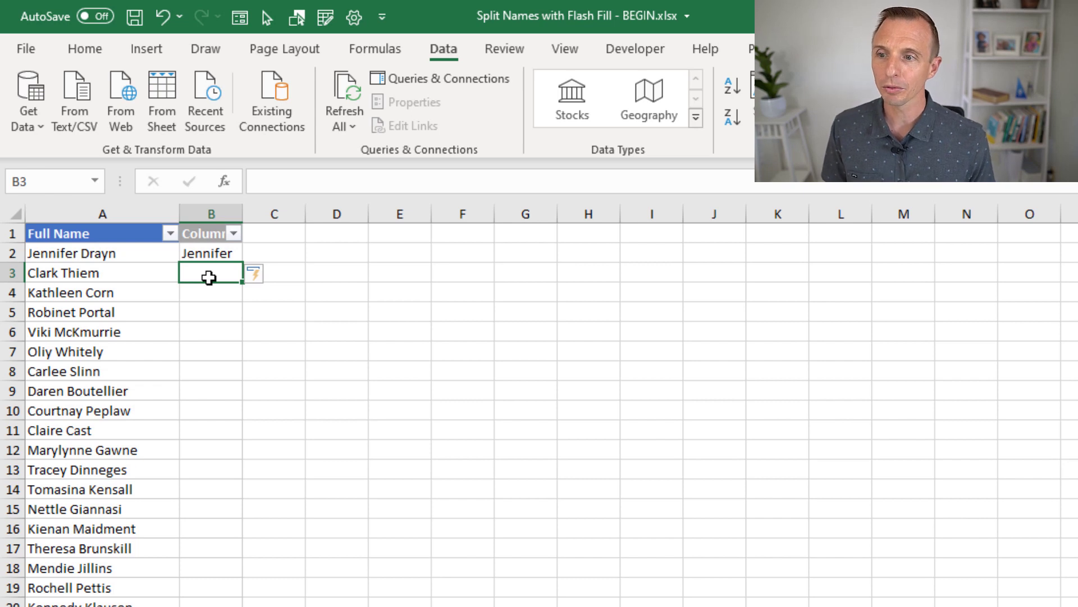
pyautogui.moveTo(211, 254)
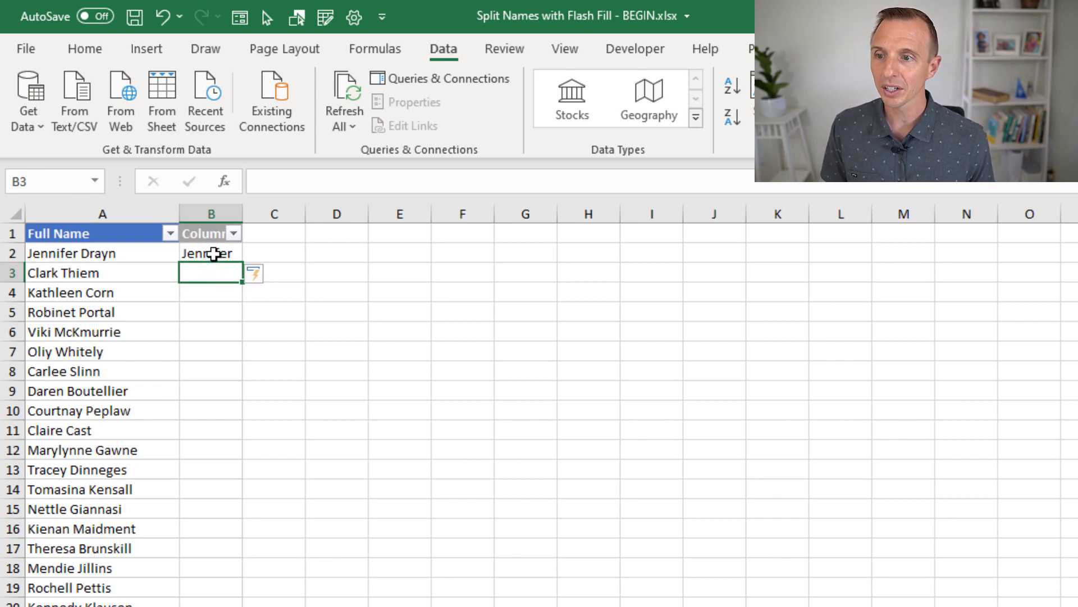
pyautogui.click(210, 253)
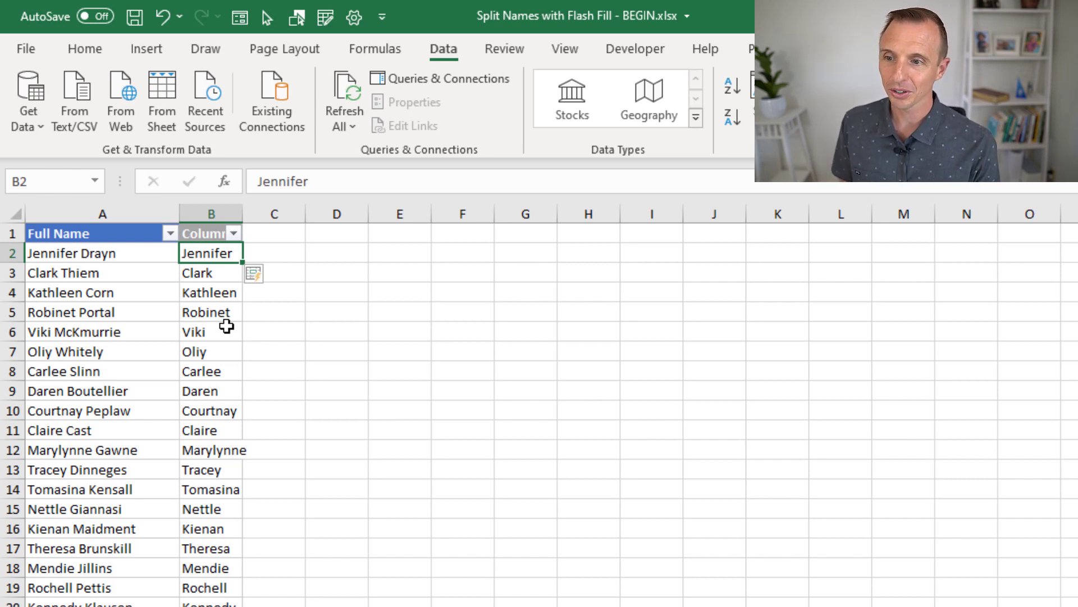
pyautogui.moveTo(265, 255)
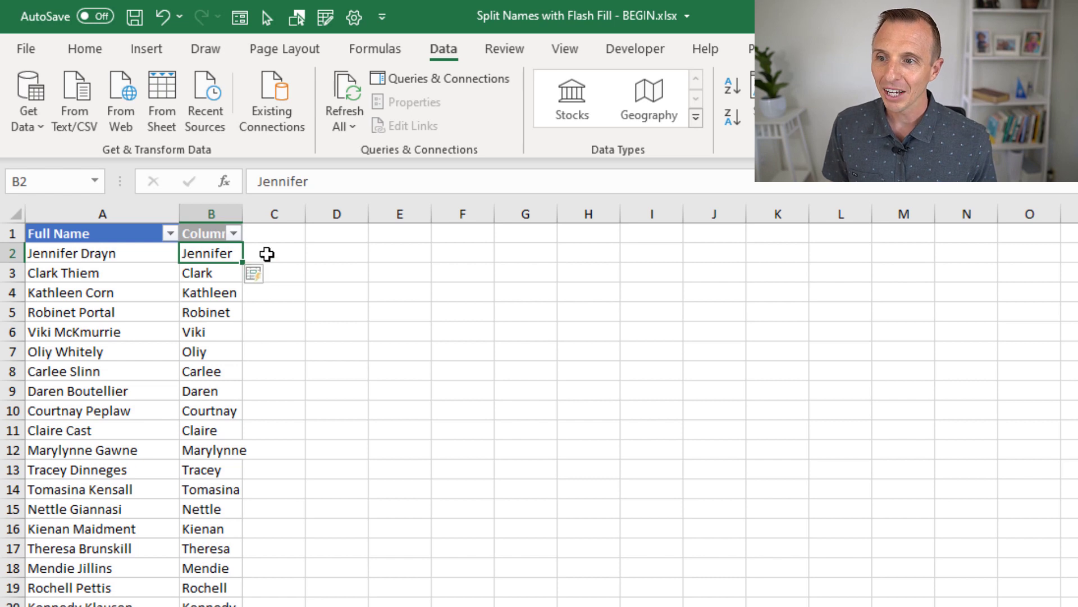
# - Select C2 and run Flash Fill (Ctrl+E) for the Drayn last-name example
pyautogui.click(101, 254)
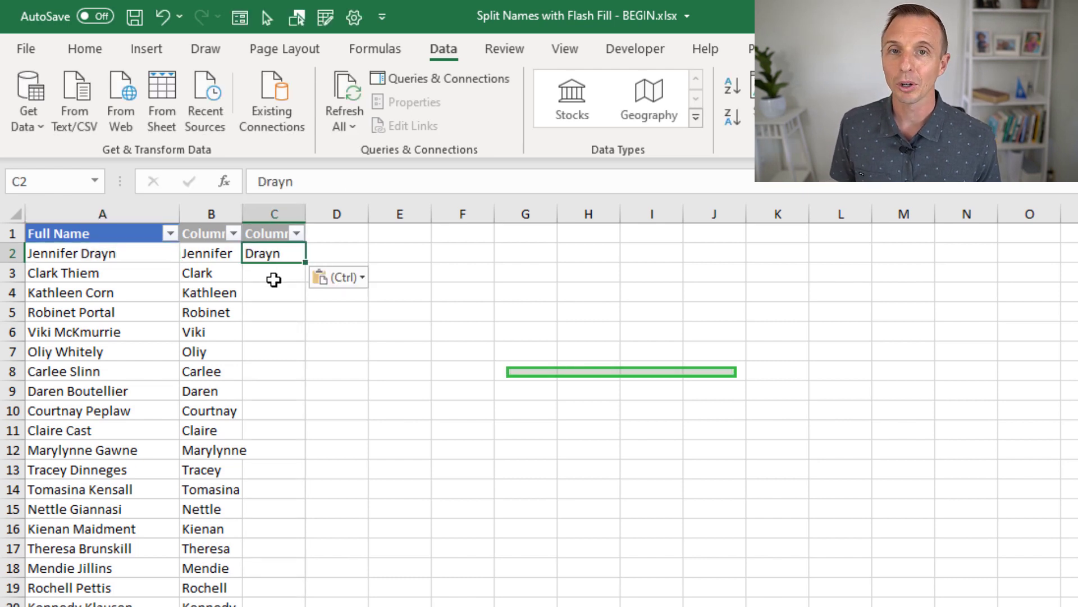
pyautogui.press('ctrl+e')
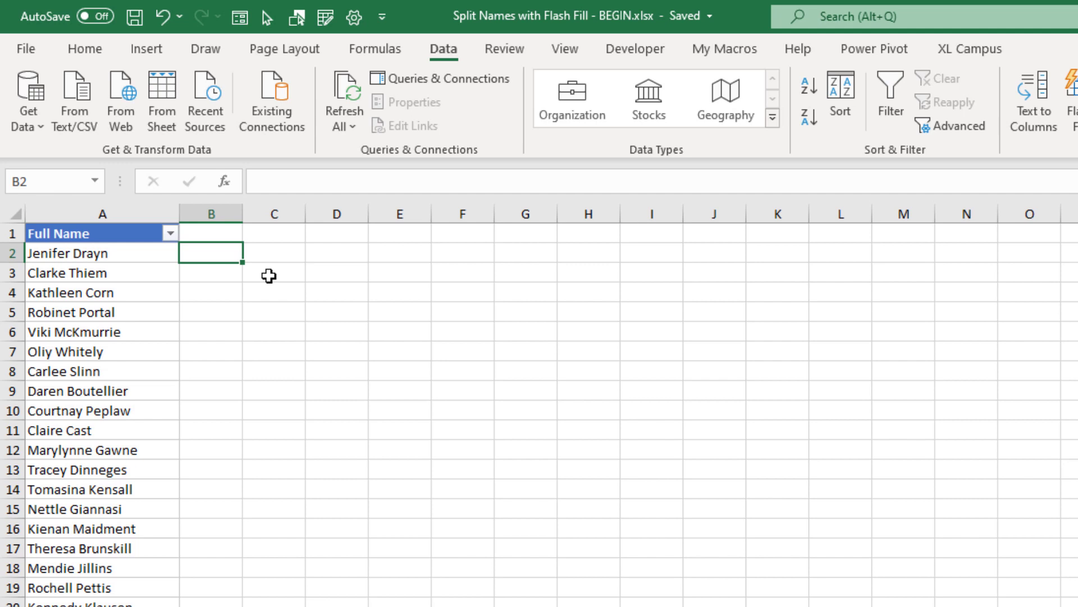
# - Enter Jenifer in B2 as the first-name example on the fresh sheet
pyautogui.write('Jenife')
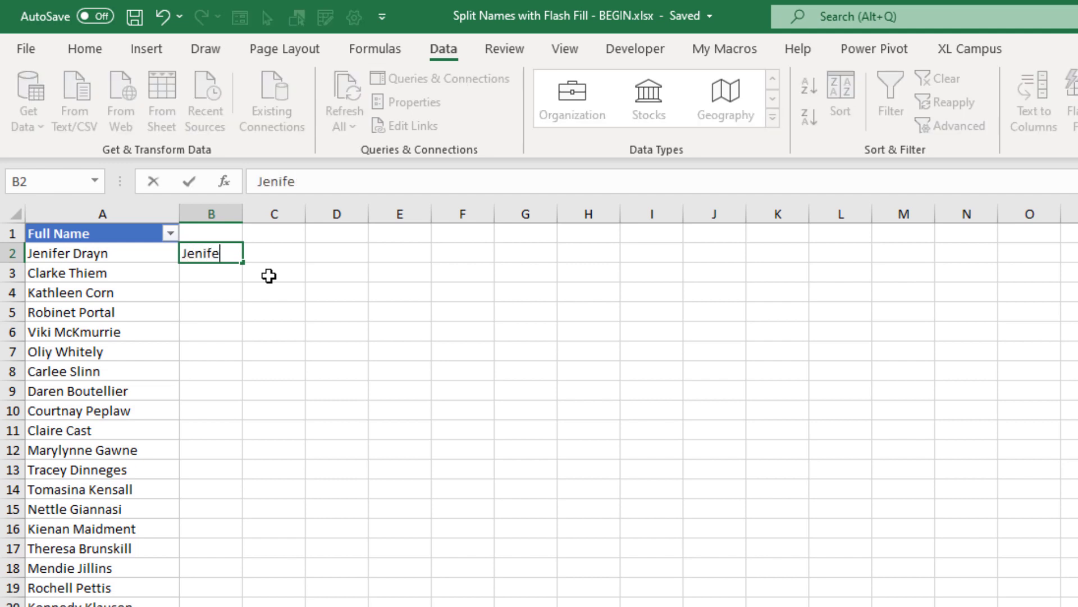
pyautogui.press('Return')
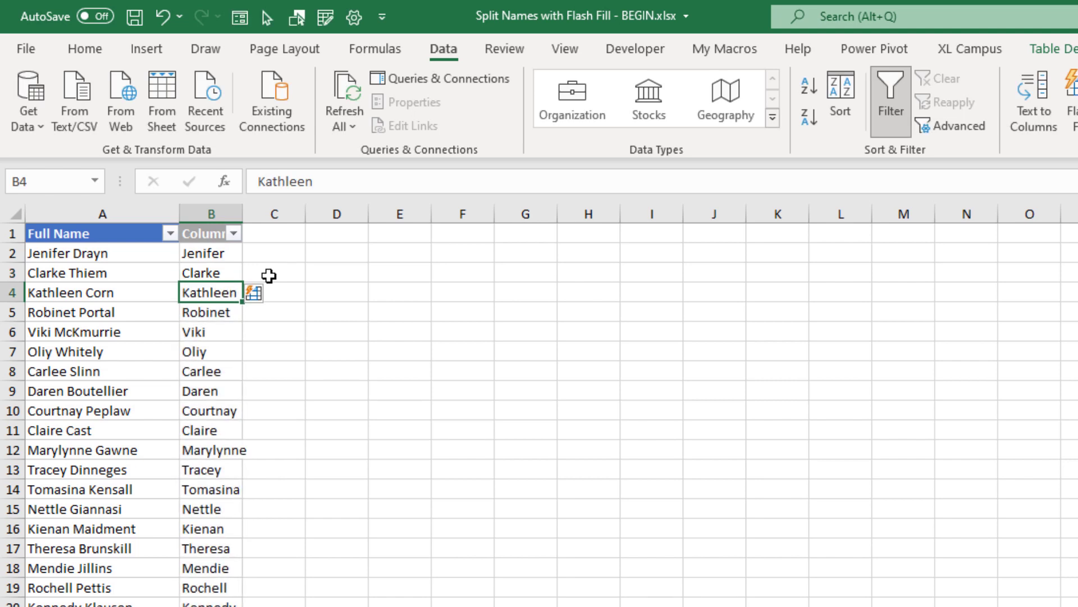
pyautogui.moveTo(267, 281)
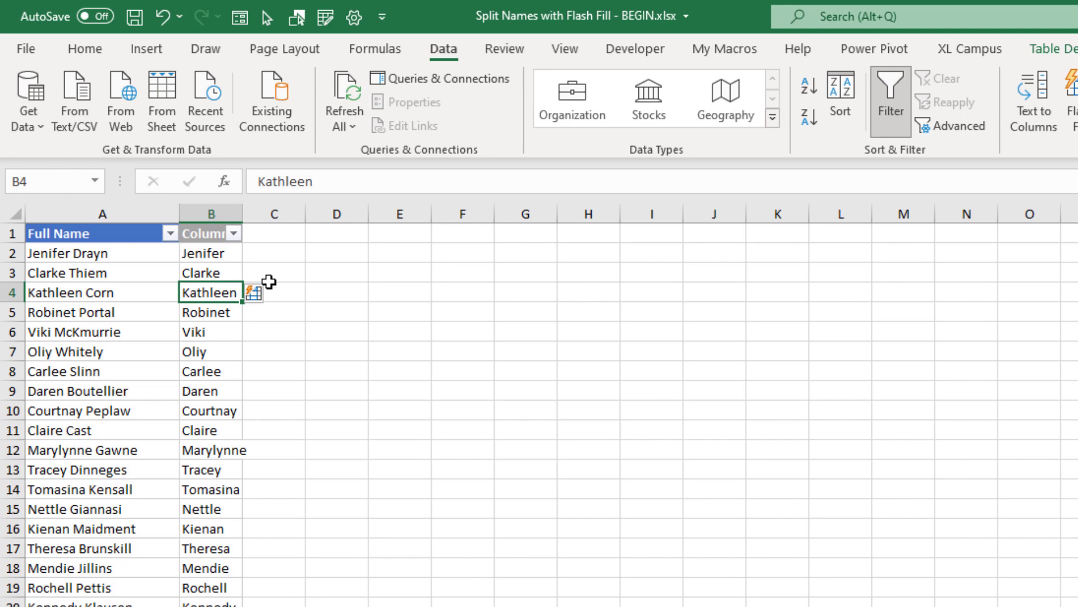
pyautogui.moveTo(258, 294)
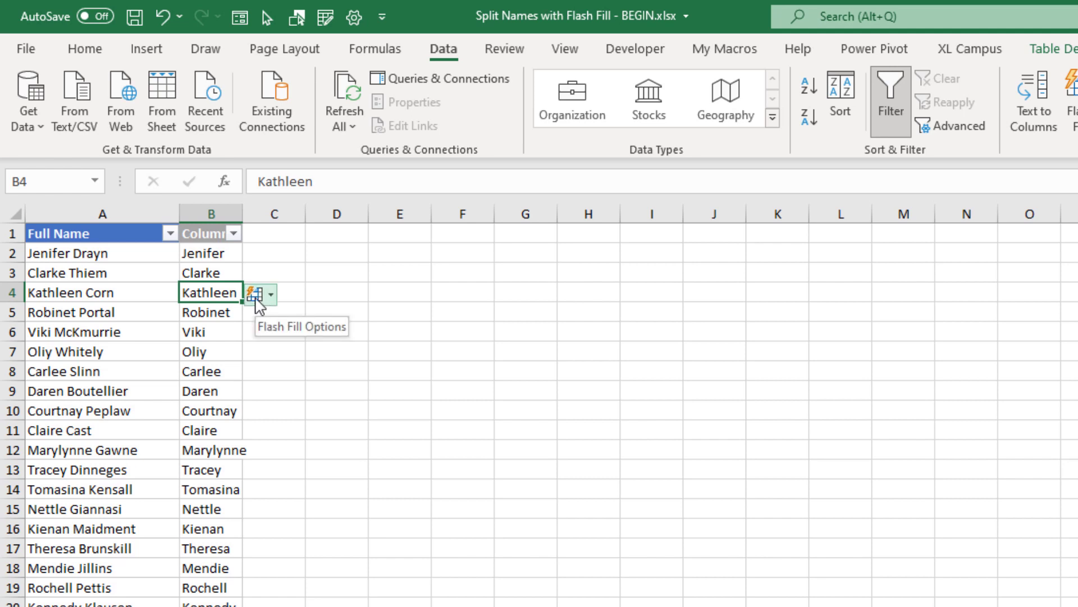
pyautogui.click(269, 294)
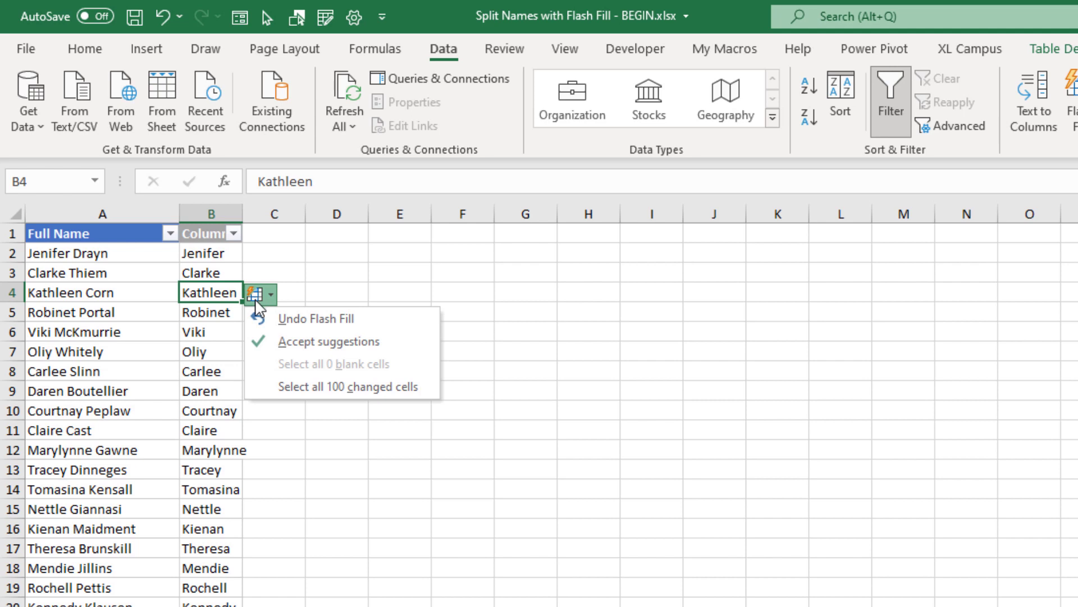
pyautogui.moveTo(316, 319)
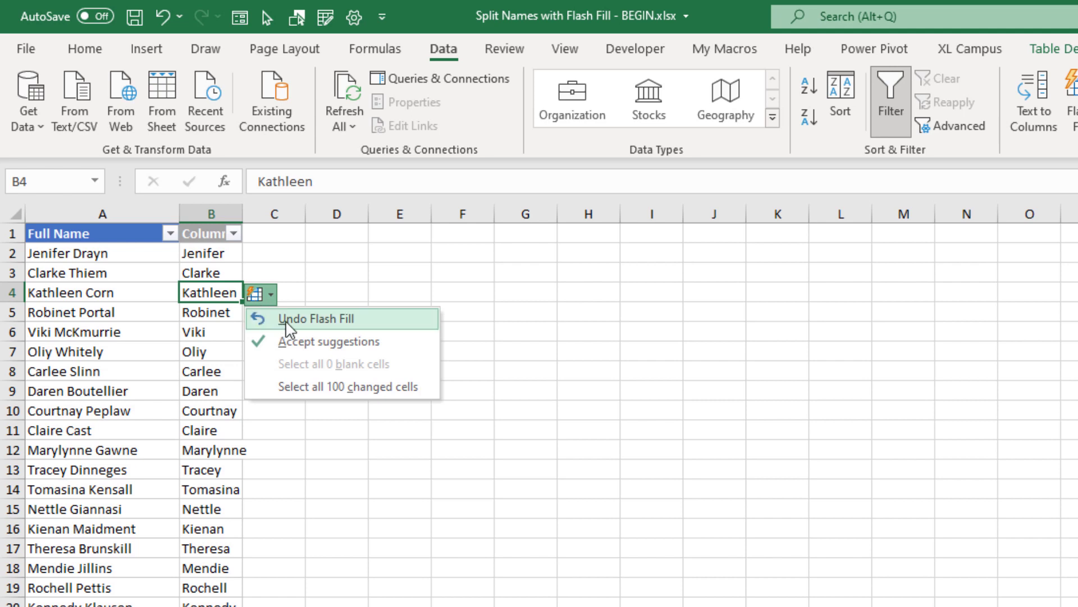
pyautogui.moveTo(304, 341)
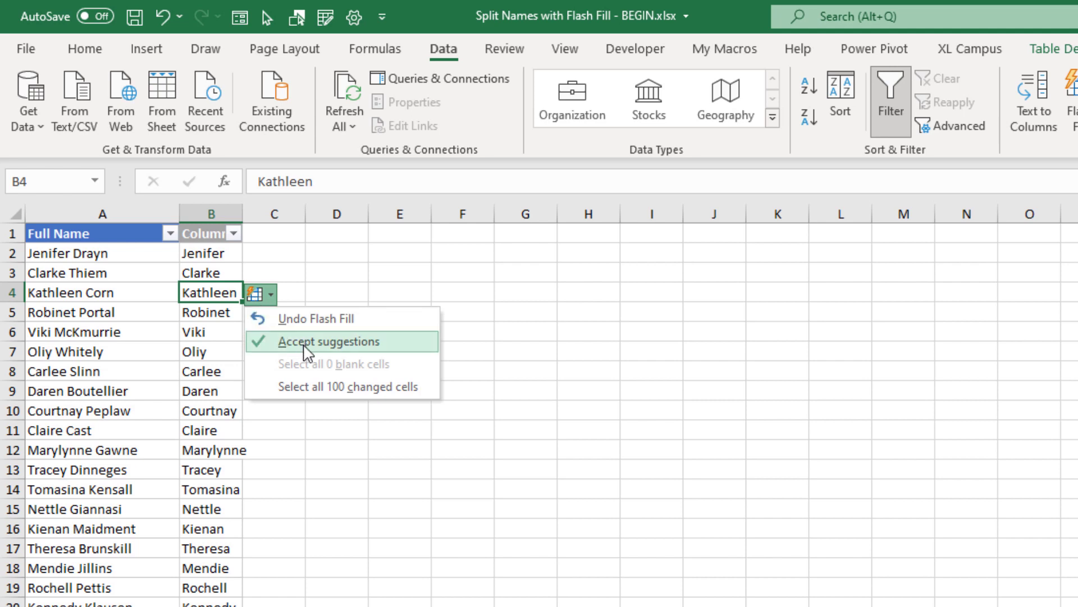
pyautogui.moveTo(294, 400)
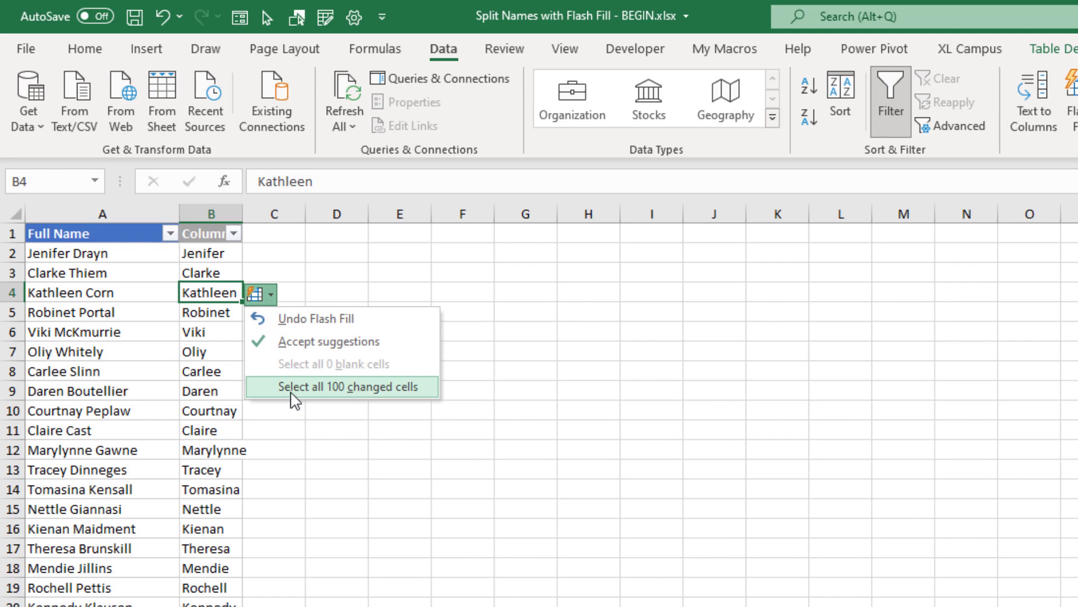
pyautogui.moveTo(294, 356)
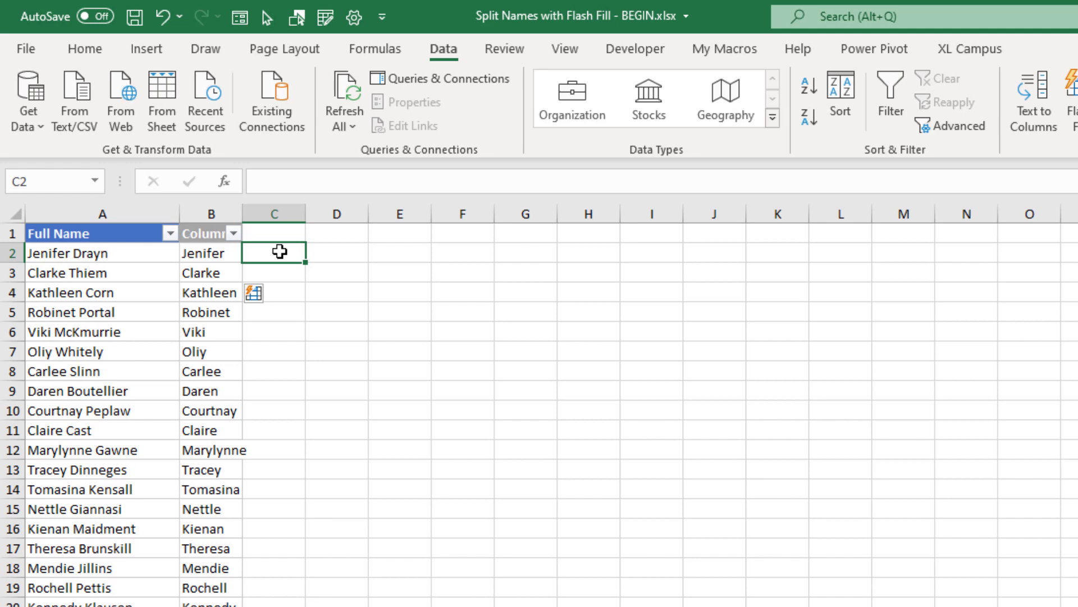
# - Try Drayn in D2, dismiss the no-pattern warning, then enter Drayn in C2
pyautogui.click(336, 252)
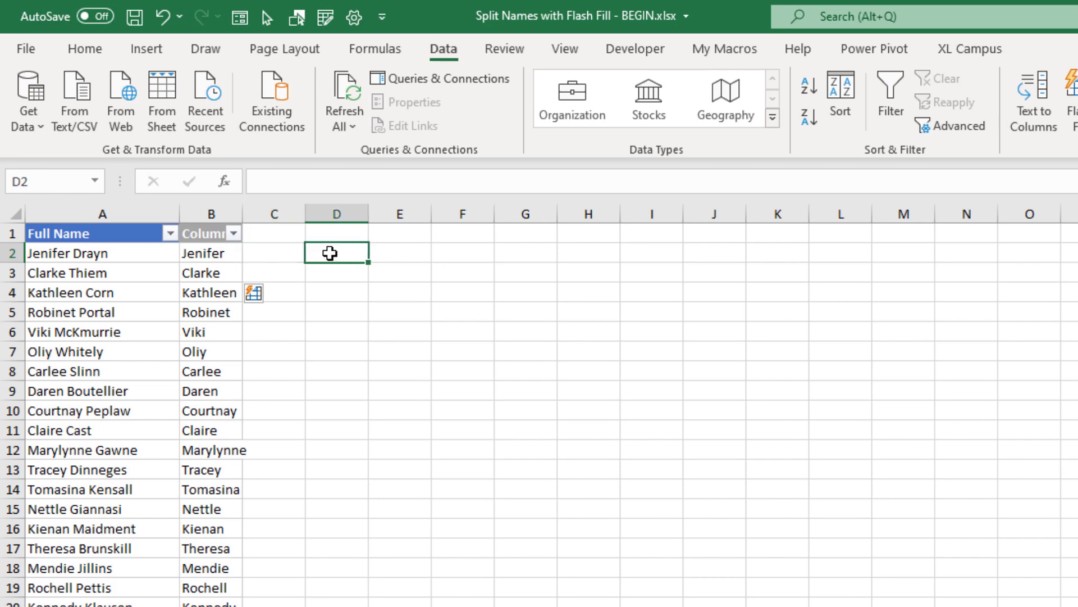
pyautogui.write('Drayn')
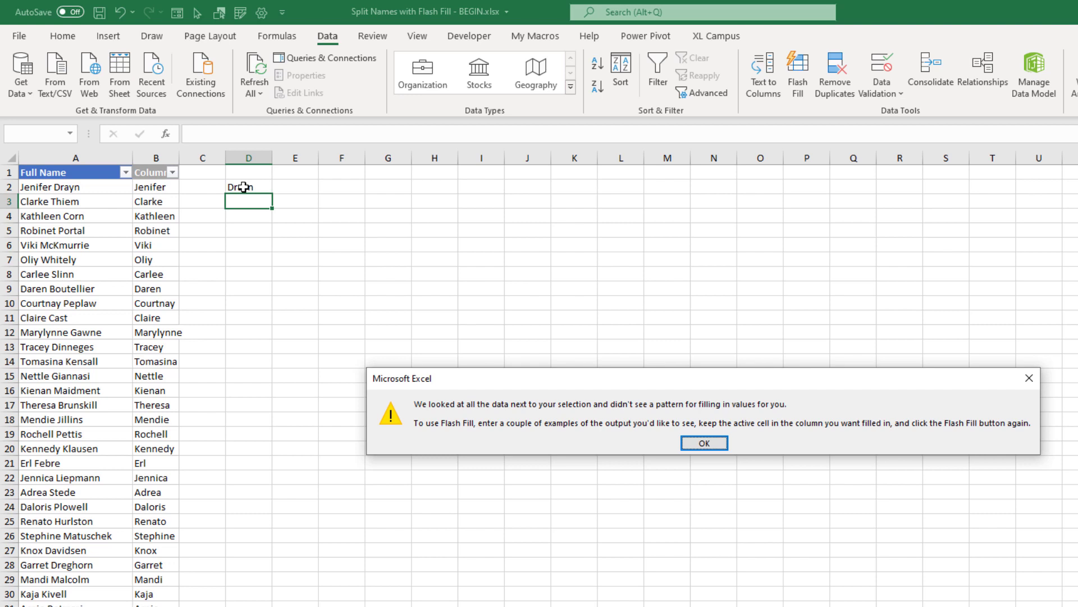
pyautogui.click(703, 443)
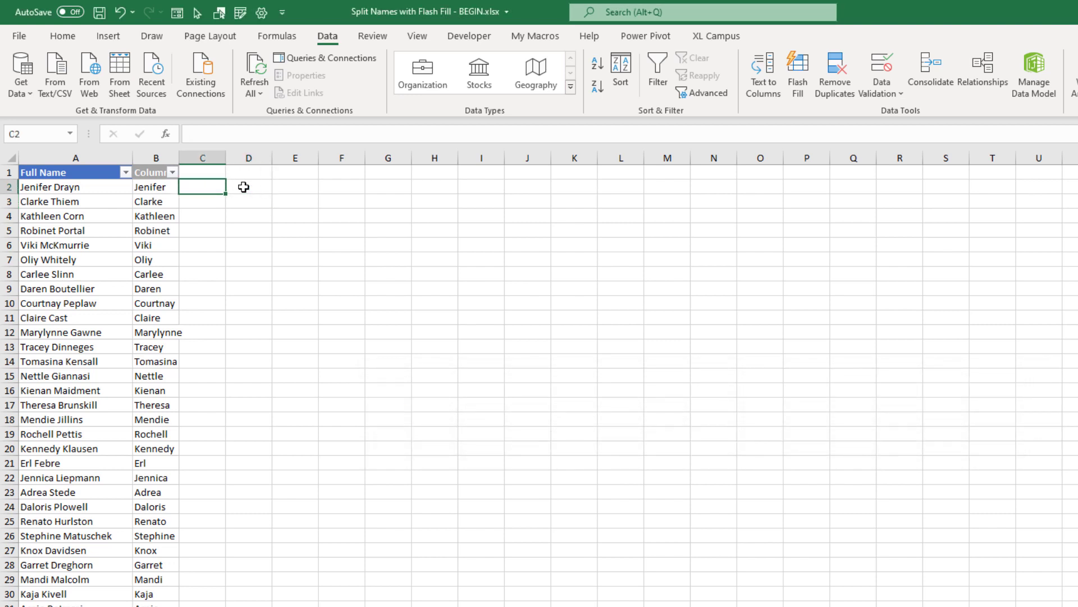
pyautogui.write('Drayn')
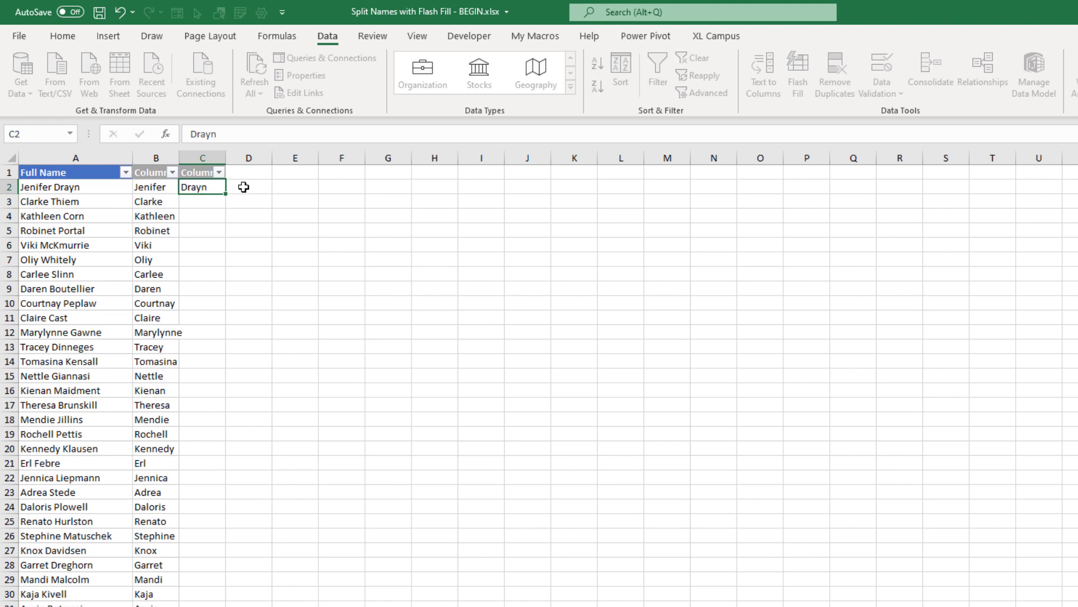
pyautogui.click(797, 73)
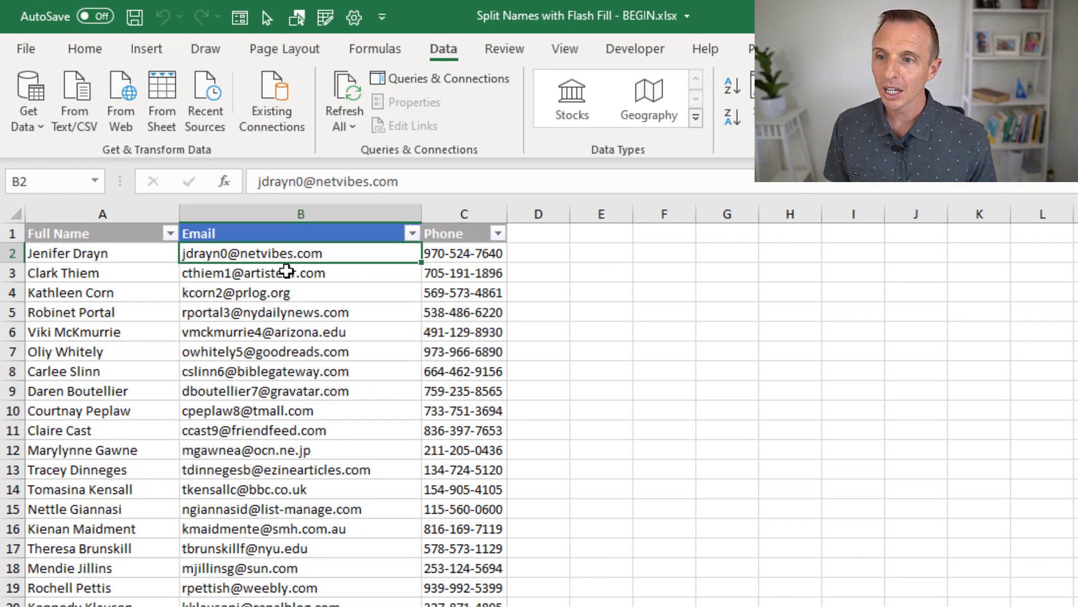
pyautogui.moveTo(266, 279)
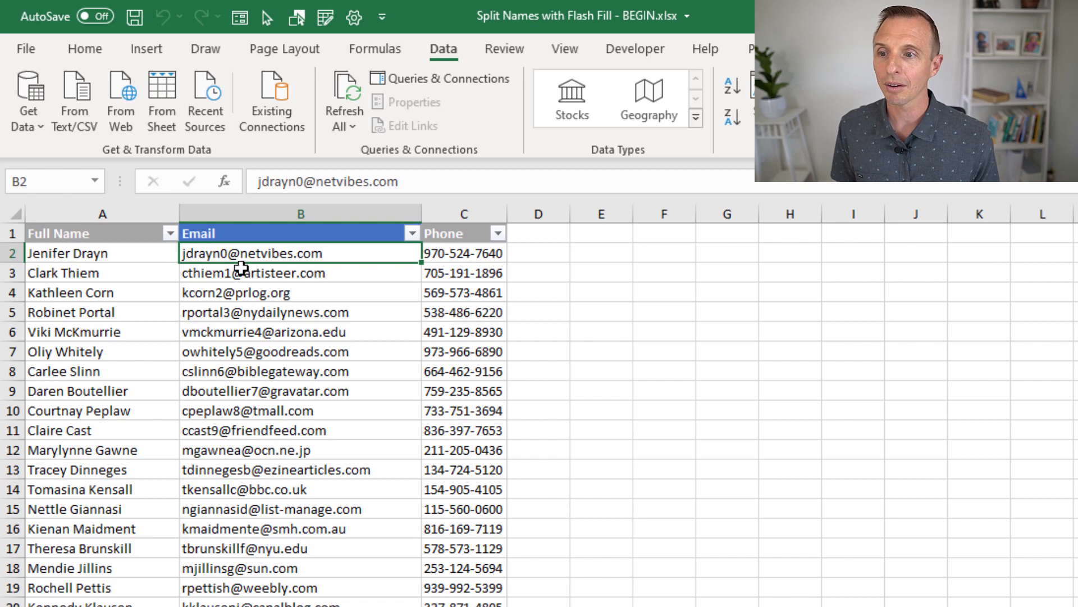
pyautogui.moveTo(519, 254)
pyautogui.write('netvi')
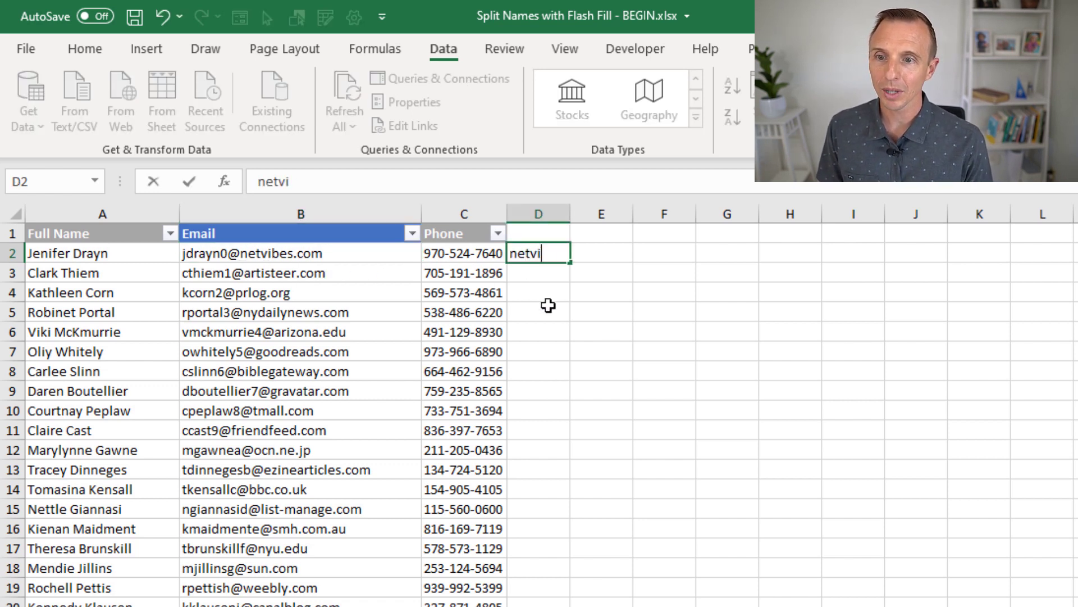
# - Enter netvibes.com in D2 and Flash Fill every row's email domain
pyautogui.press('Return')
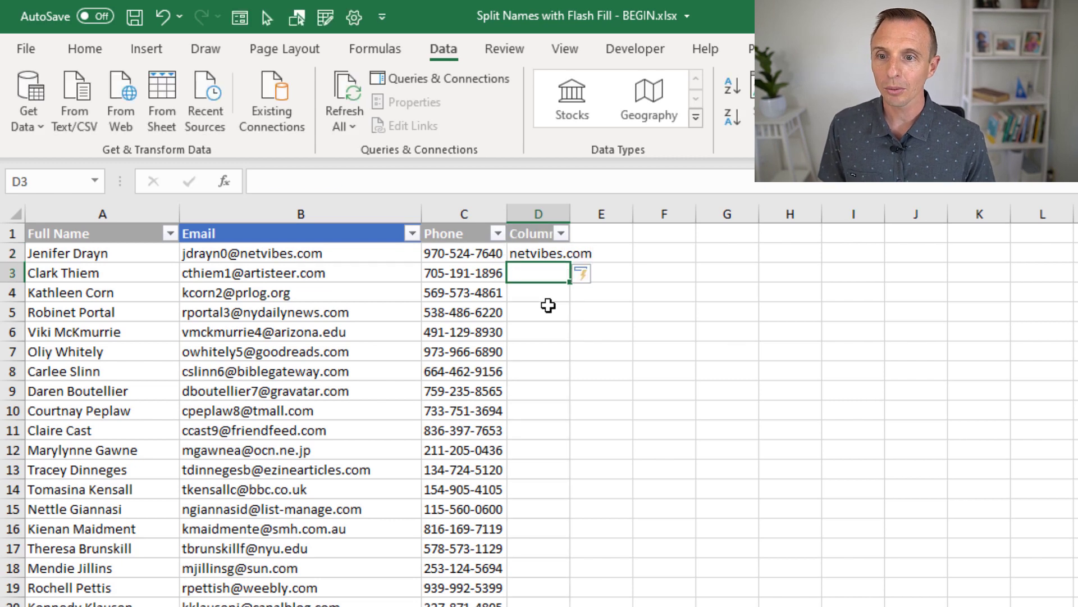
pyautogui.press('ctrl+e')
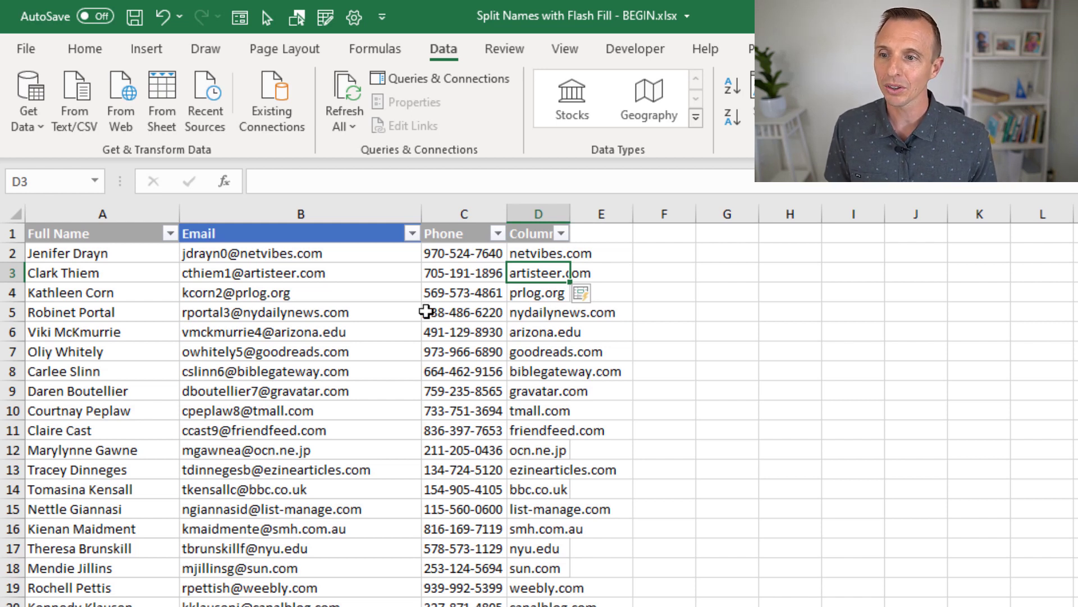
pyautogui.moveTo(230, 306)
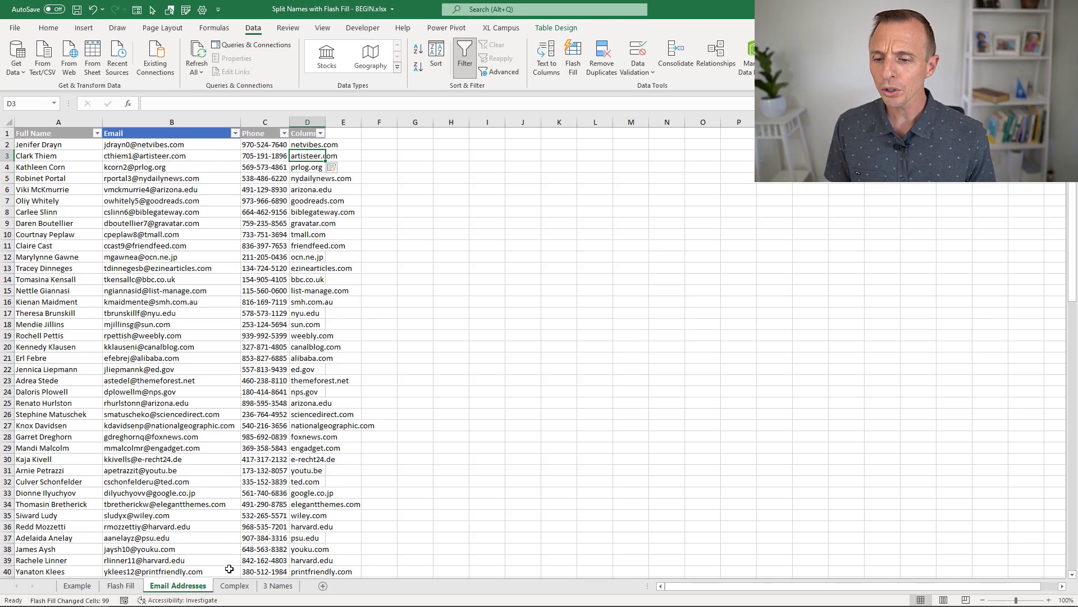
pyautogui.click(234, 586)
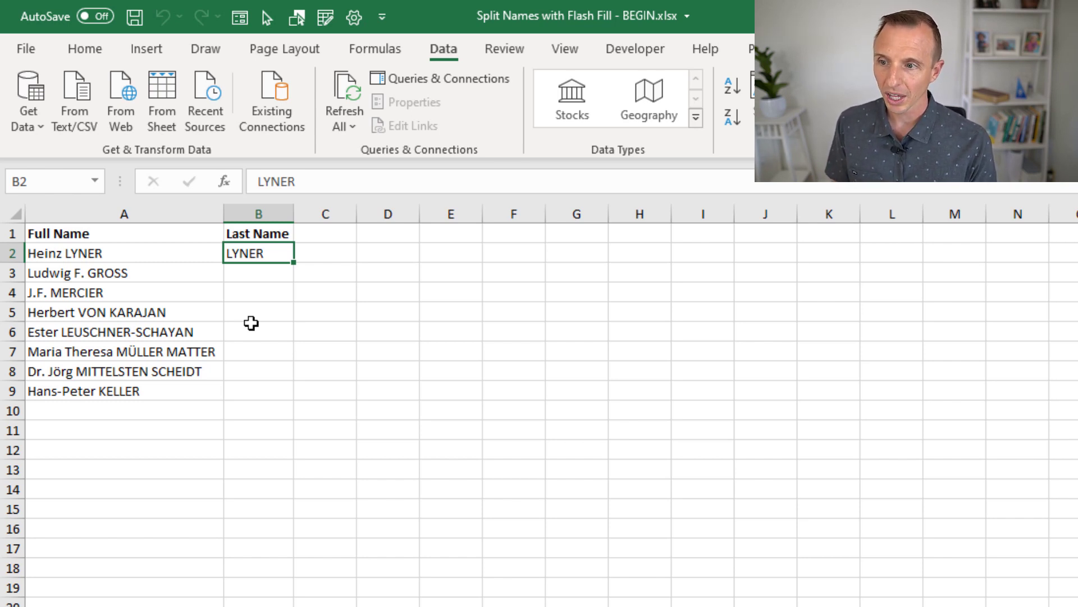
pyautogui.moveTo(96, 316)
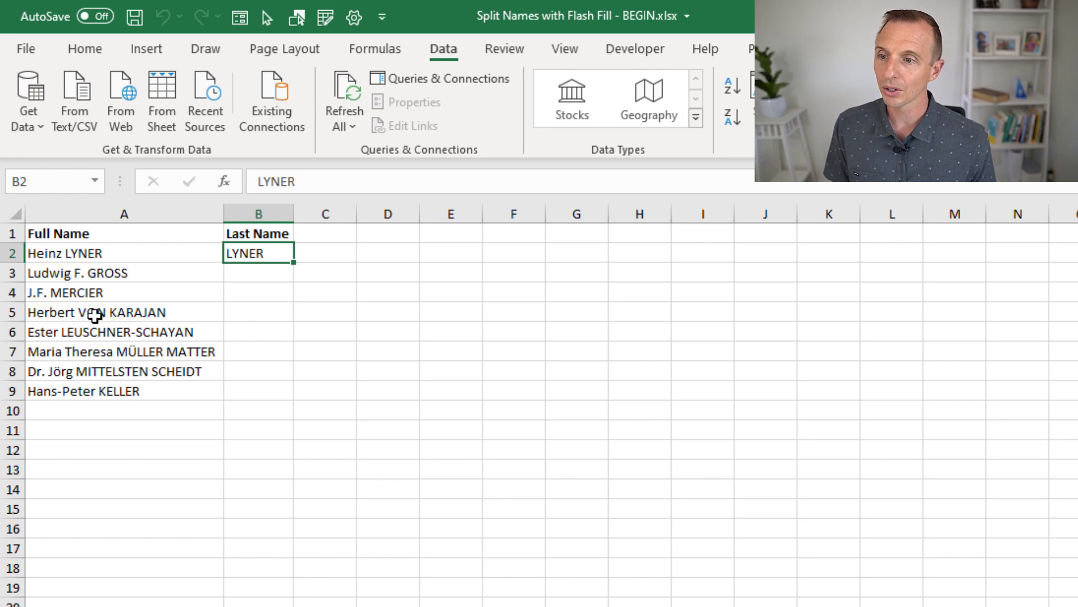
pyautogui.moveTo(123, 344)
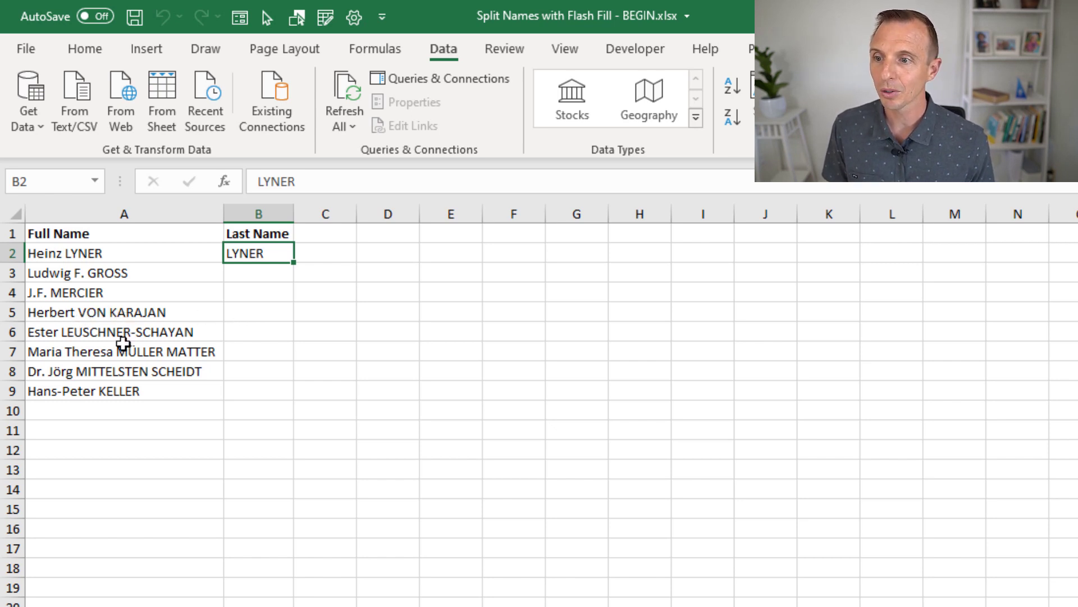
pyautogui.moveTo(163, 347)
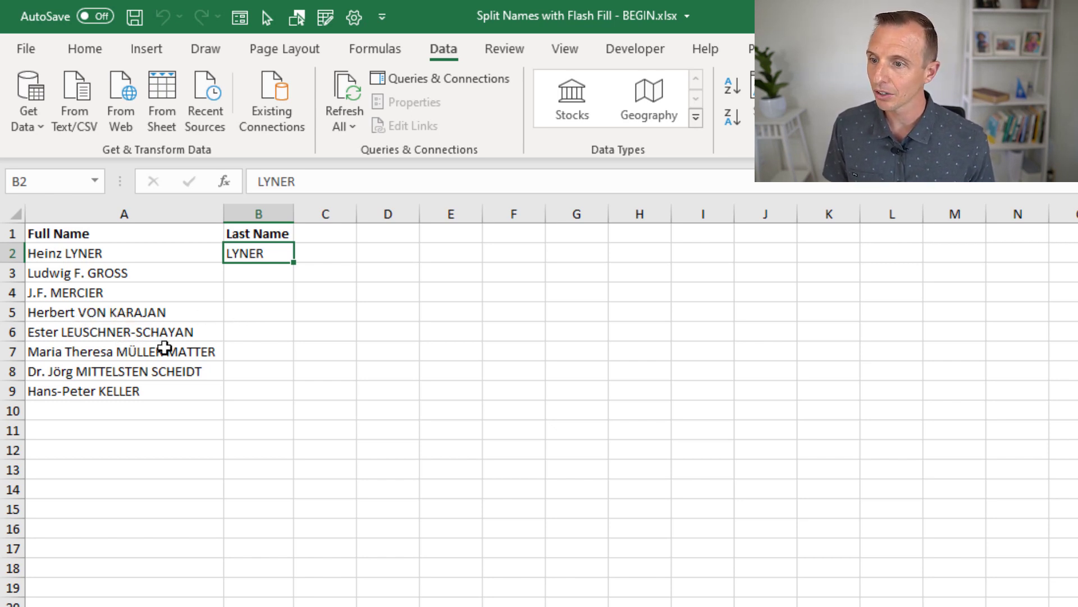
pyautogui.moveTo(78, 286)
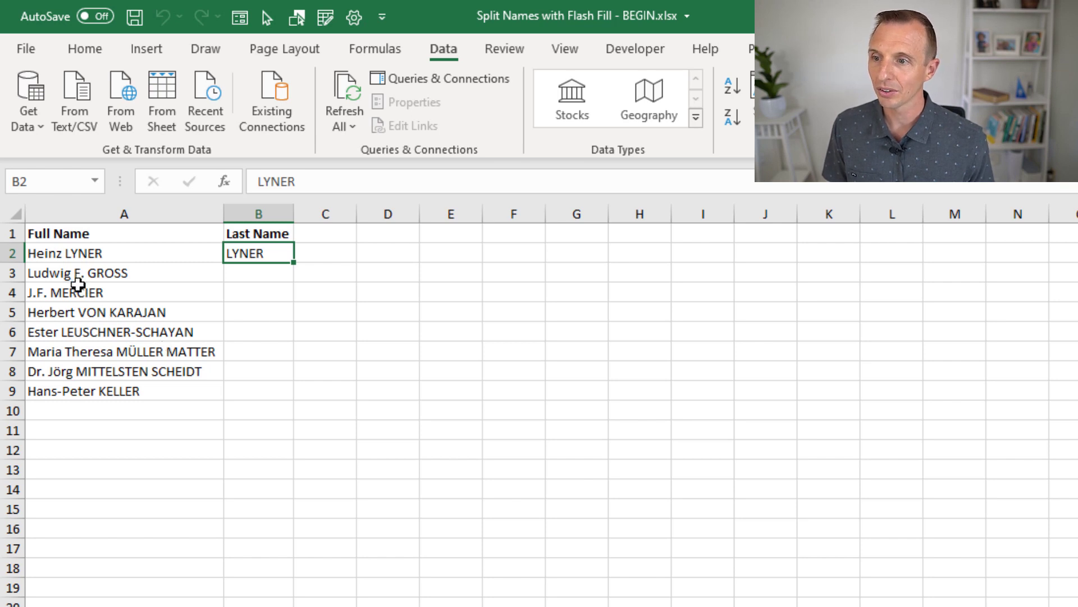
pyautogui.moveTo(190, 300)
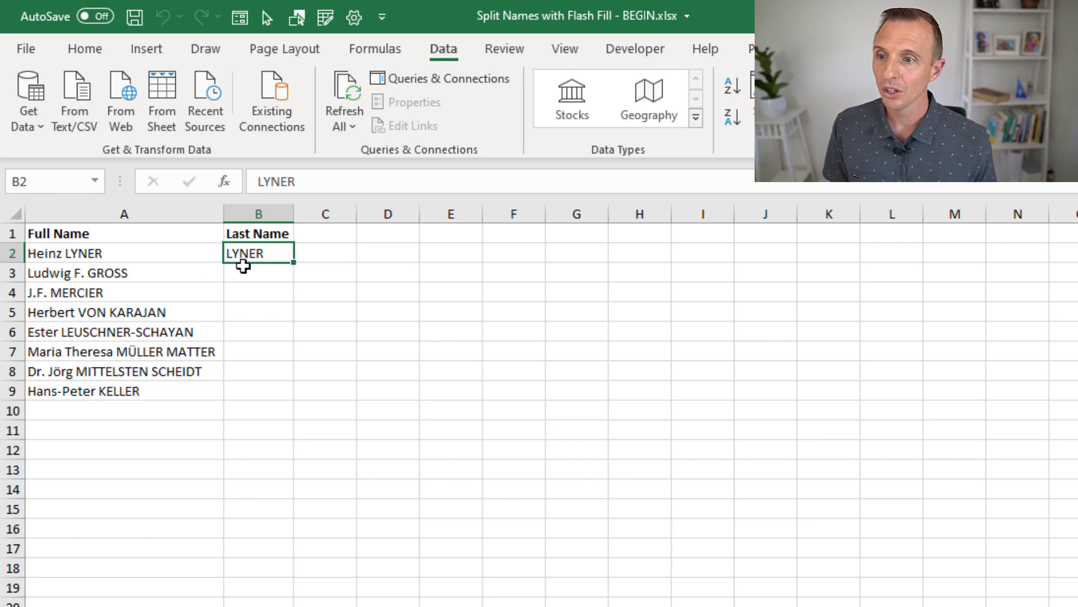
pyautogui.moveTo(100, 262)
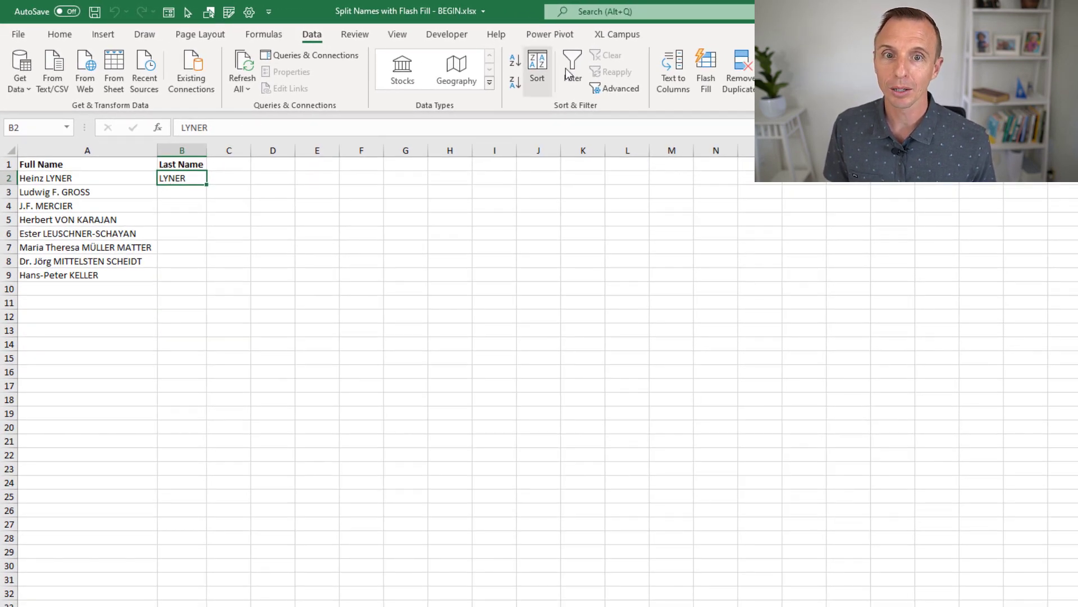
# - Flash Fill the Last Name column from the LYNER example using the Data ribbon
pyautogui.click(705, 71)
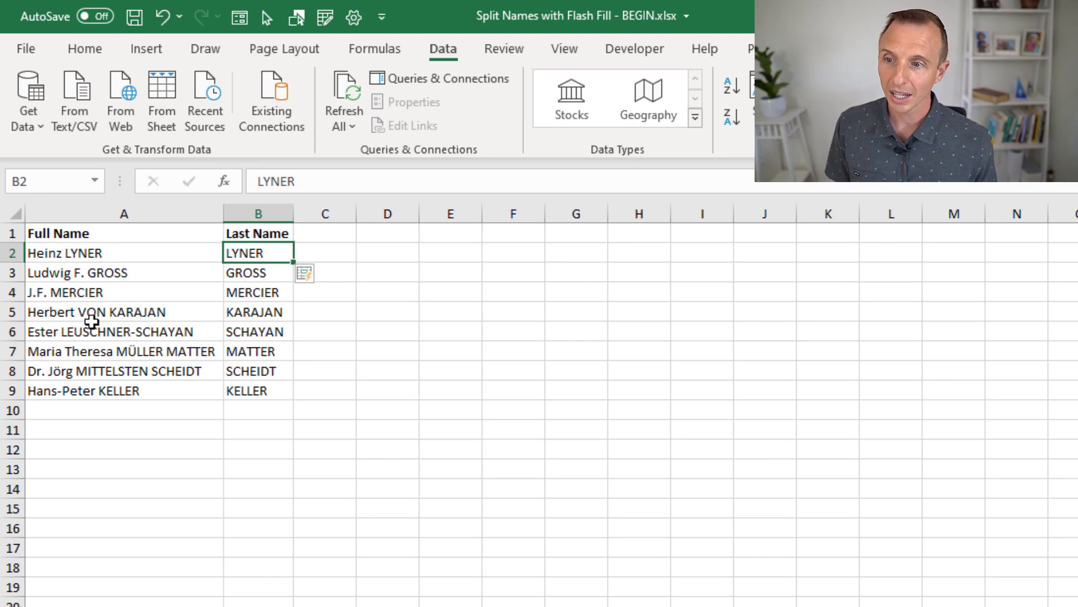
pyautogui.moveTo(148, 324)
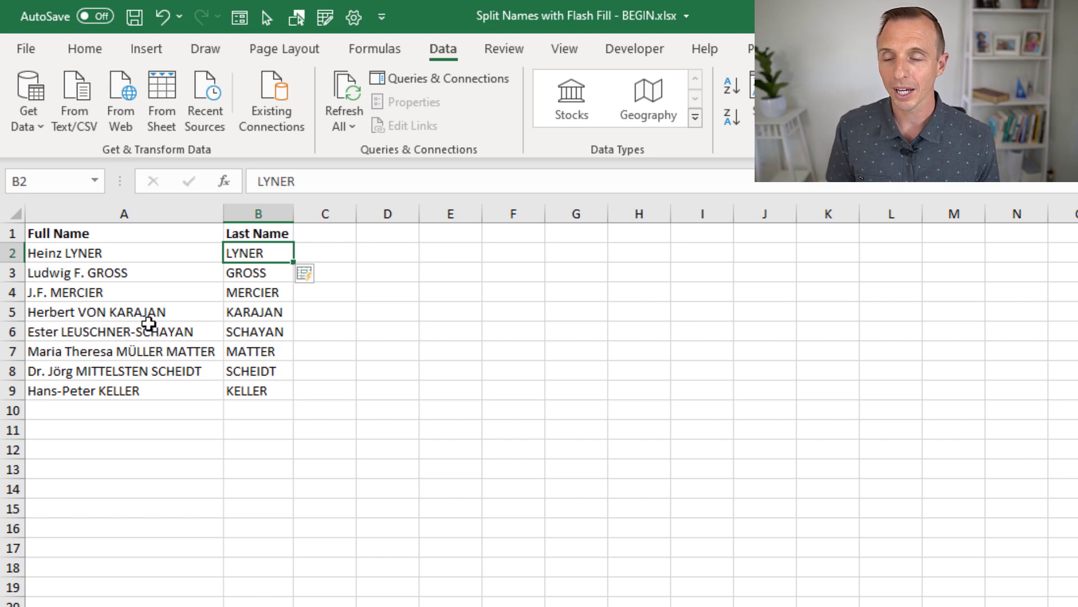
# - Correct B5 to VON KARAJAN and remove the leftover initial before GROSS
pyautogui.click(258, 311)
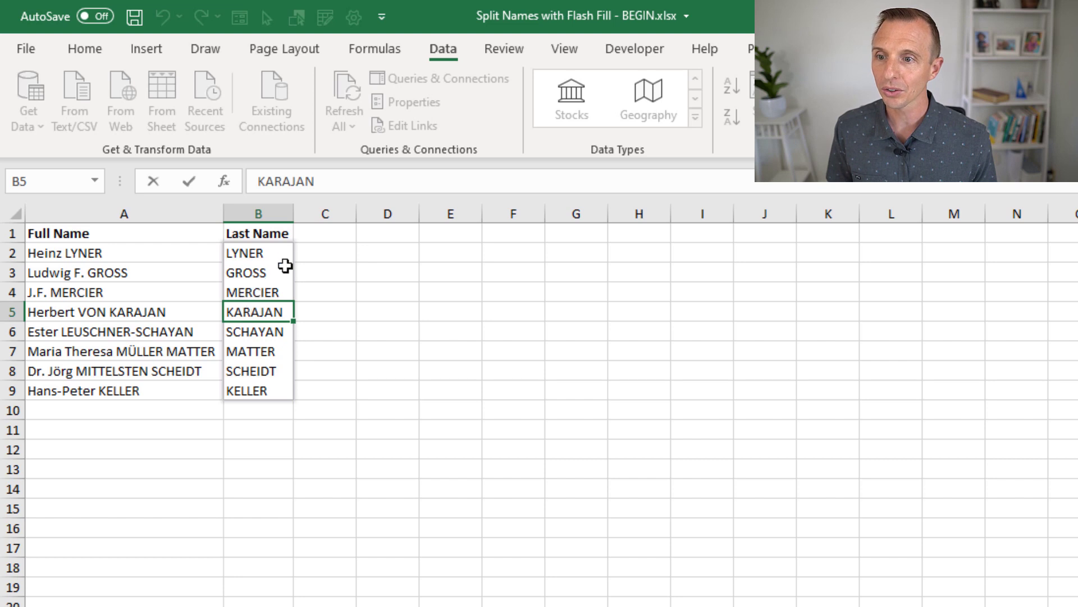
pyautogui.moveTo(280, 411)
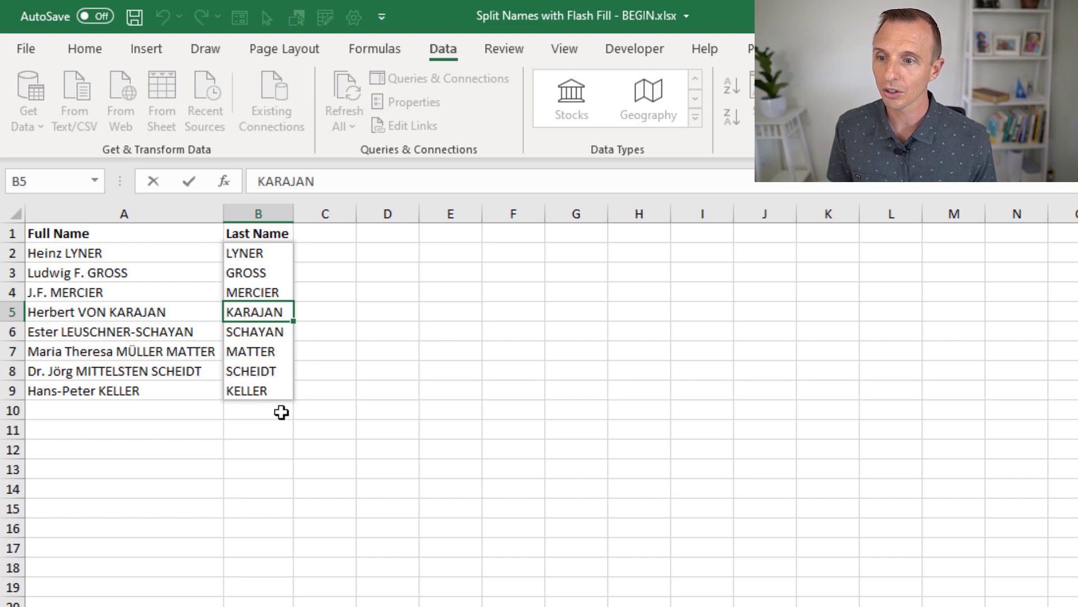
pyautogui.moveTo(218, 413)
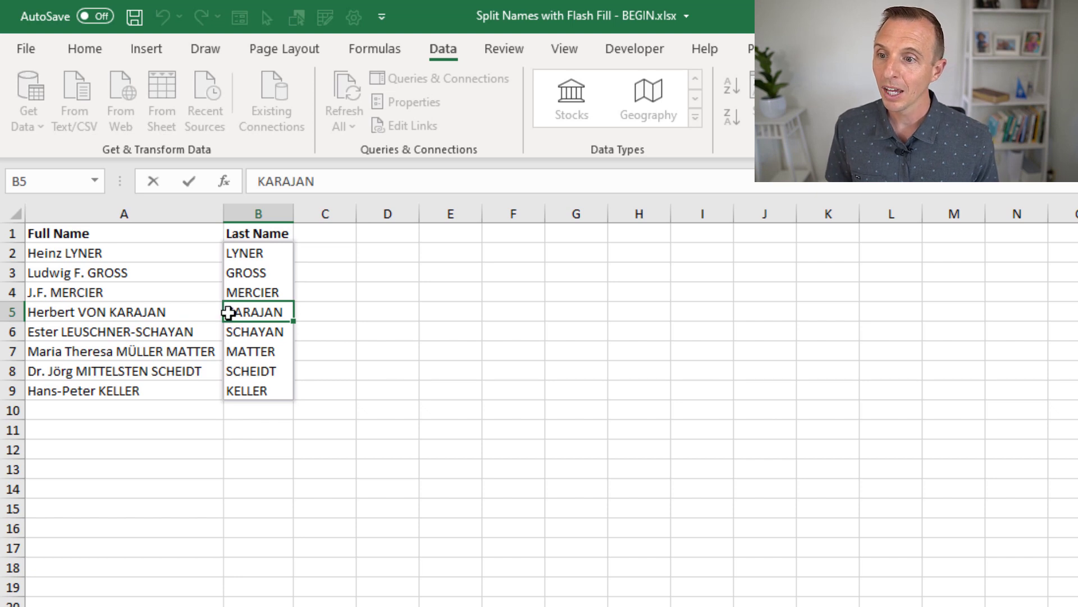
pyautogui.moveTo(249, 349)
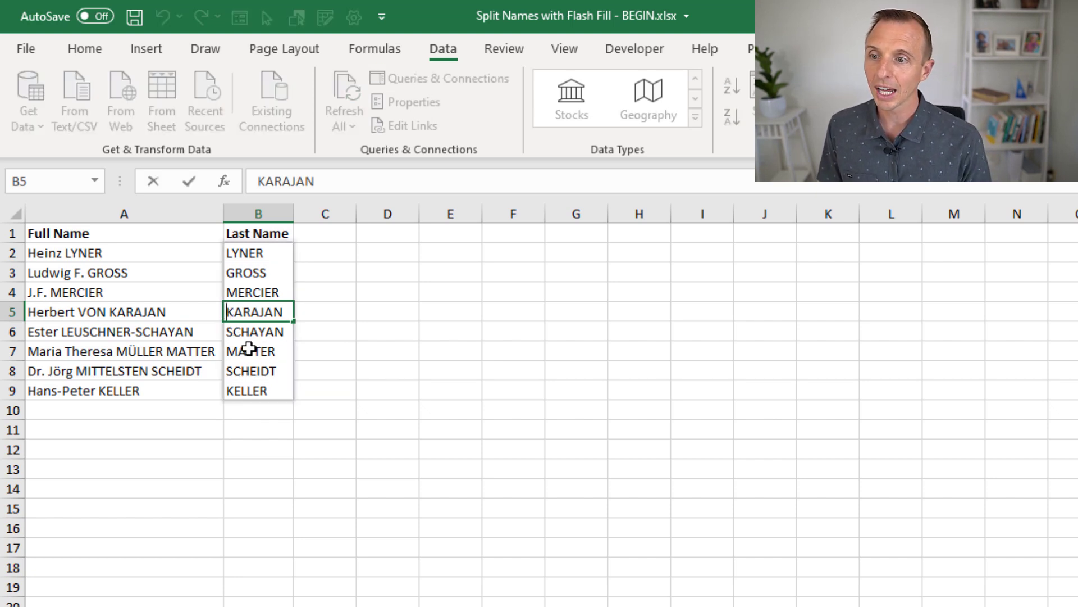
pyautogui.write('VON')
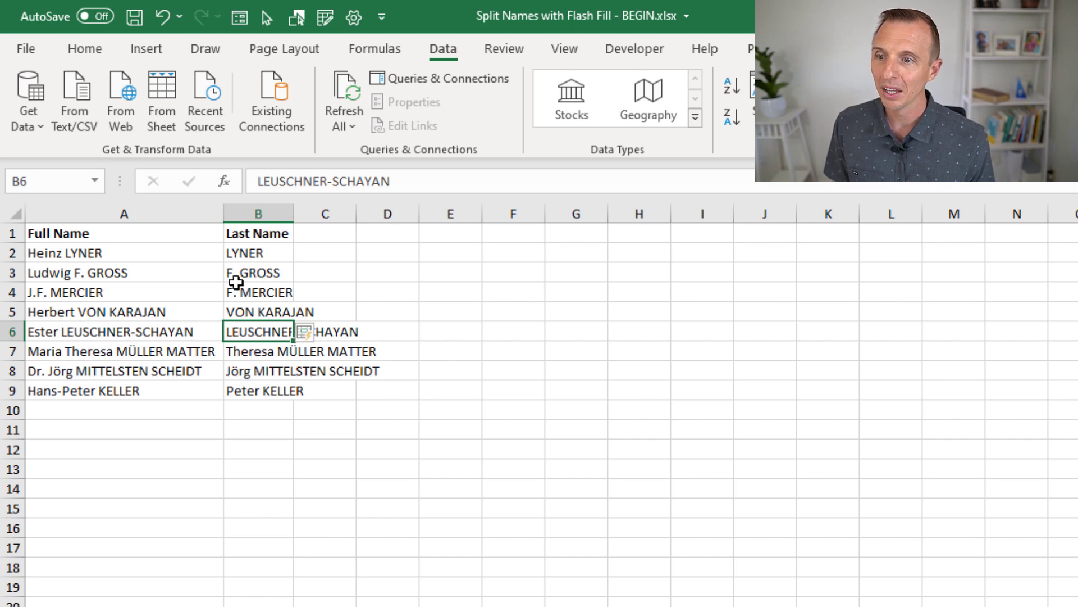
pyautogui.moveTo(241, 279)
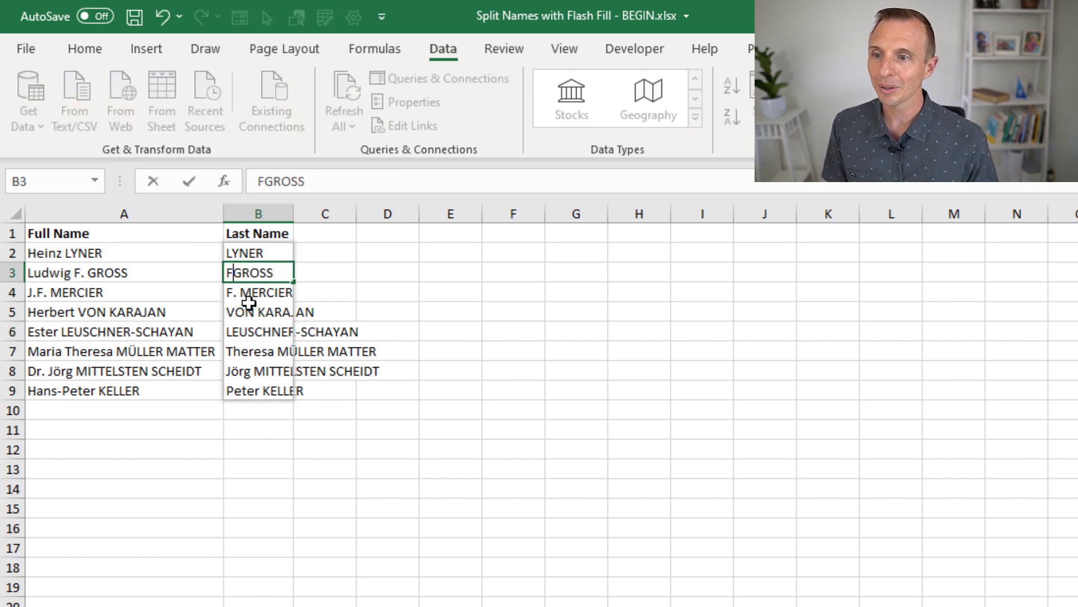
pyautogui.press('enter')
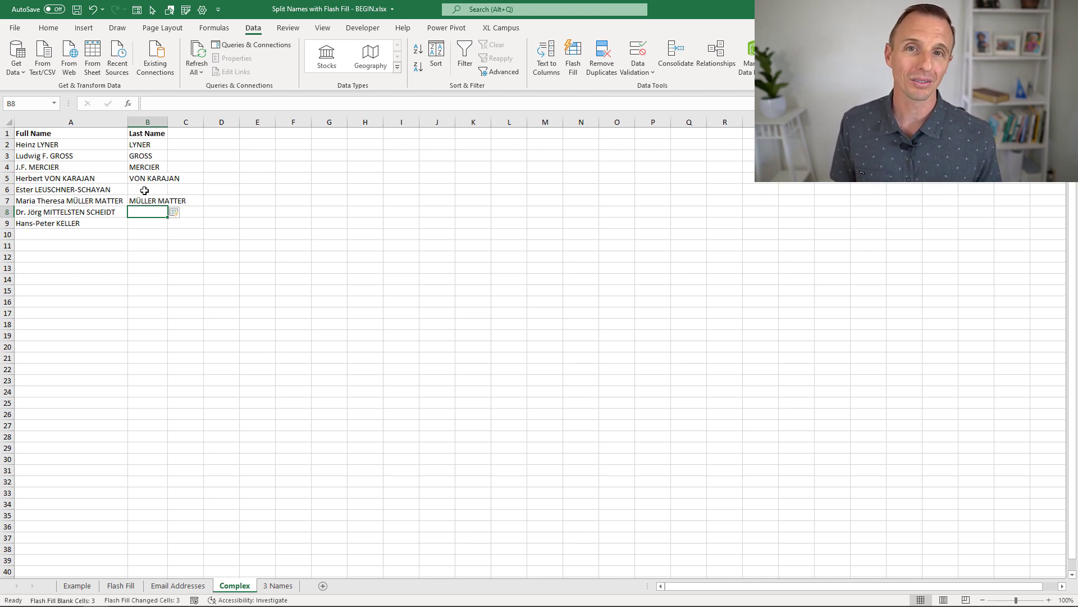
pyautogui.moveTo(122, 502)
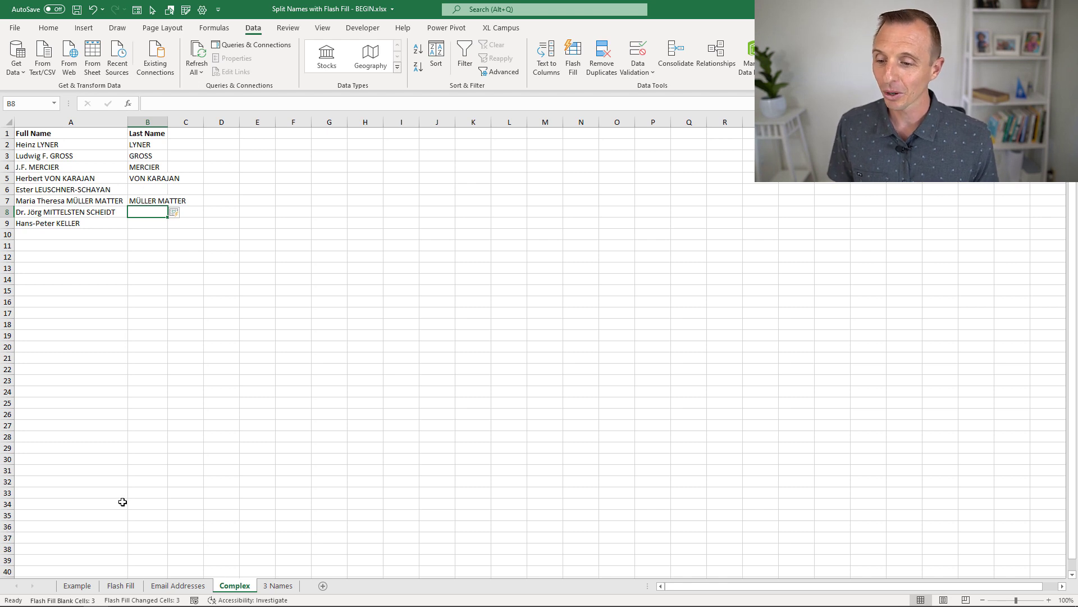
pyautogui.click(121, 585)
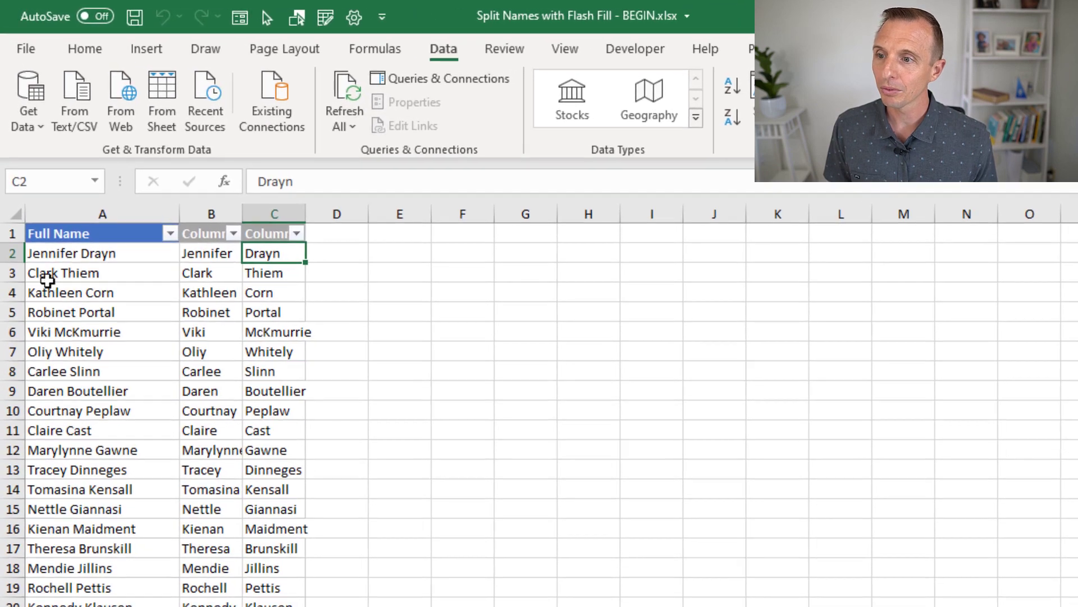
pyautogui.click(102, 252)
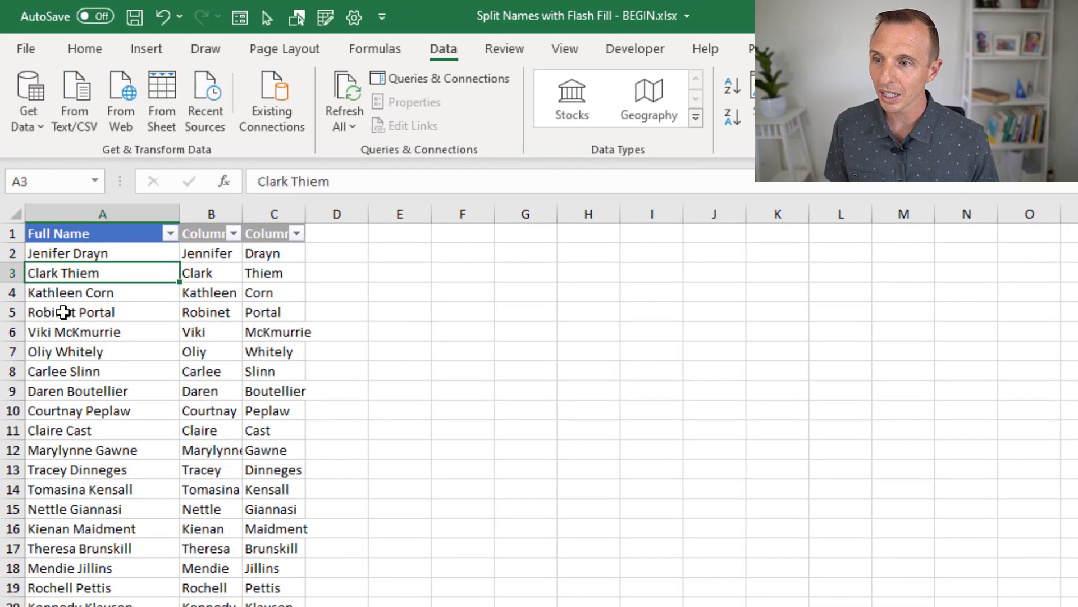
pyautogui.click(209, 252)
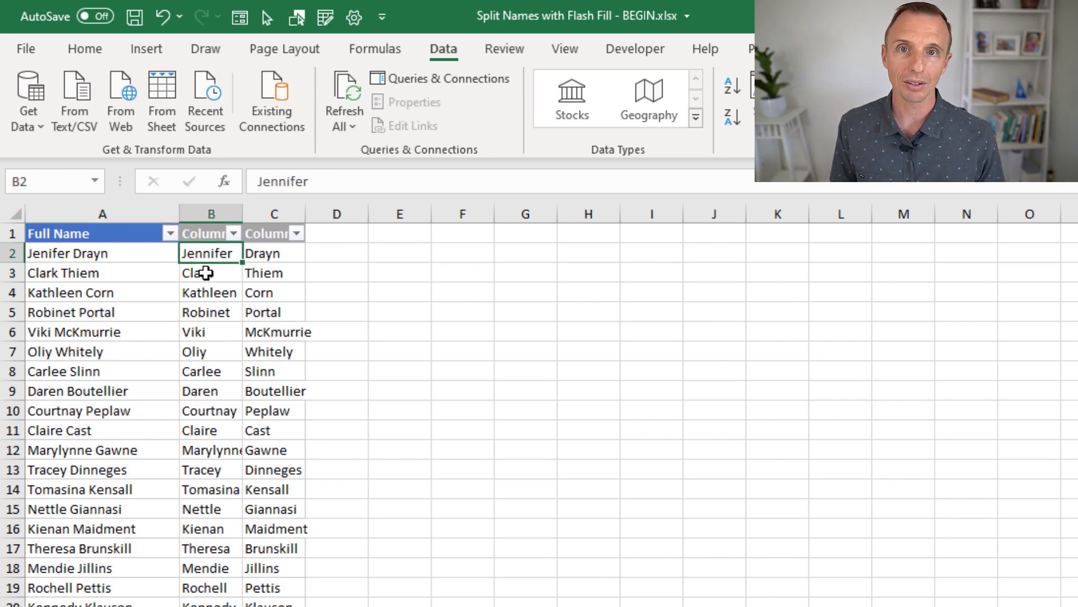
pyautogui.moveTo(174, 273)
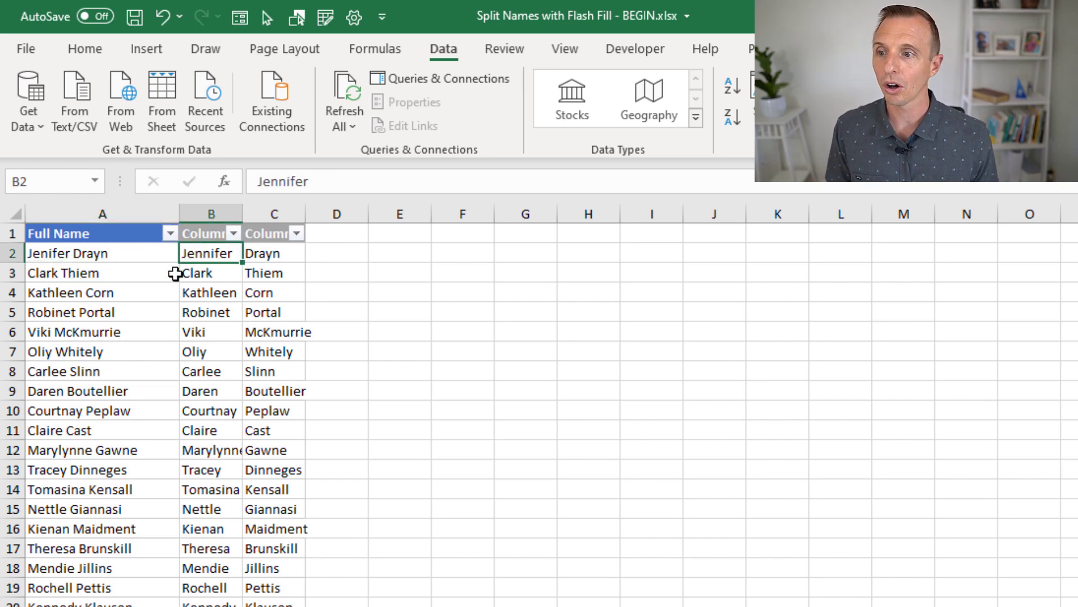
pyautogui.click(62, 272)
pyautogui.write('e')
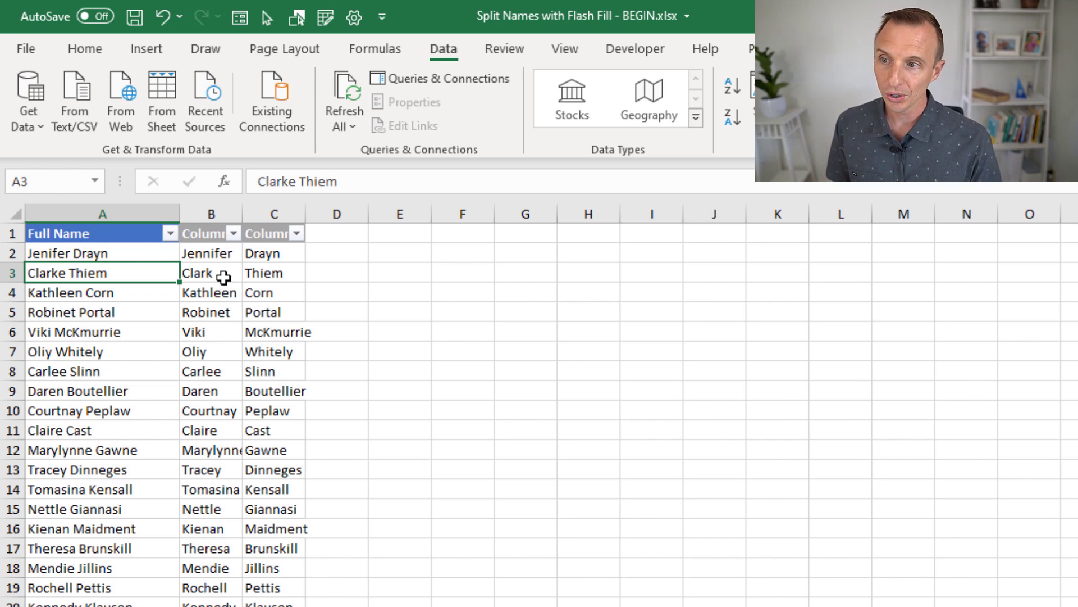
pyautogui.click(210, 252)
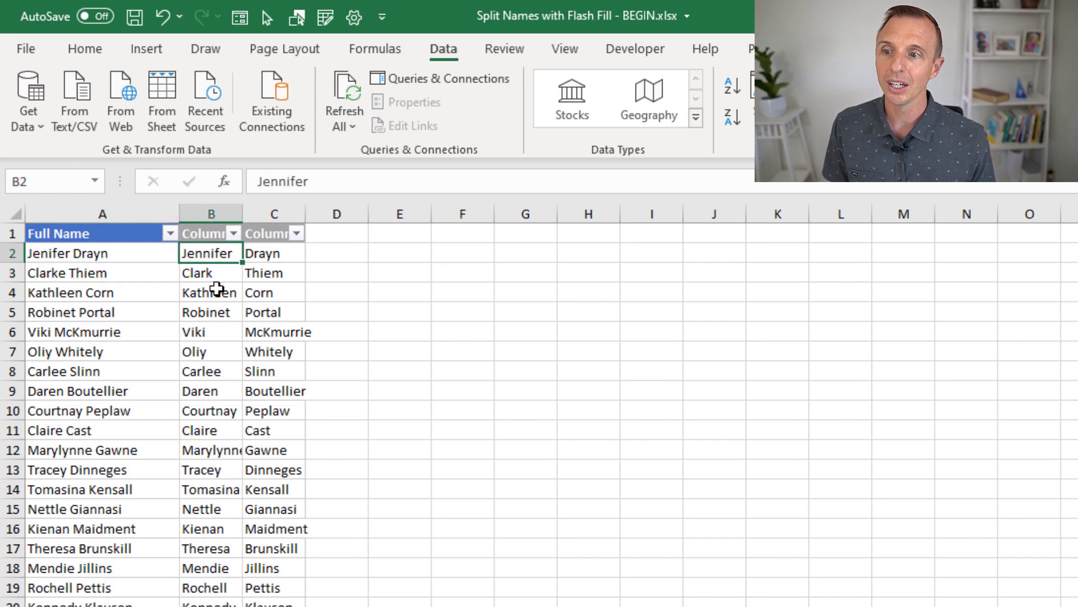
pyautogui.moveTo(219, 386)
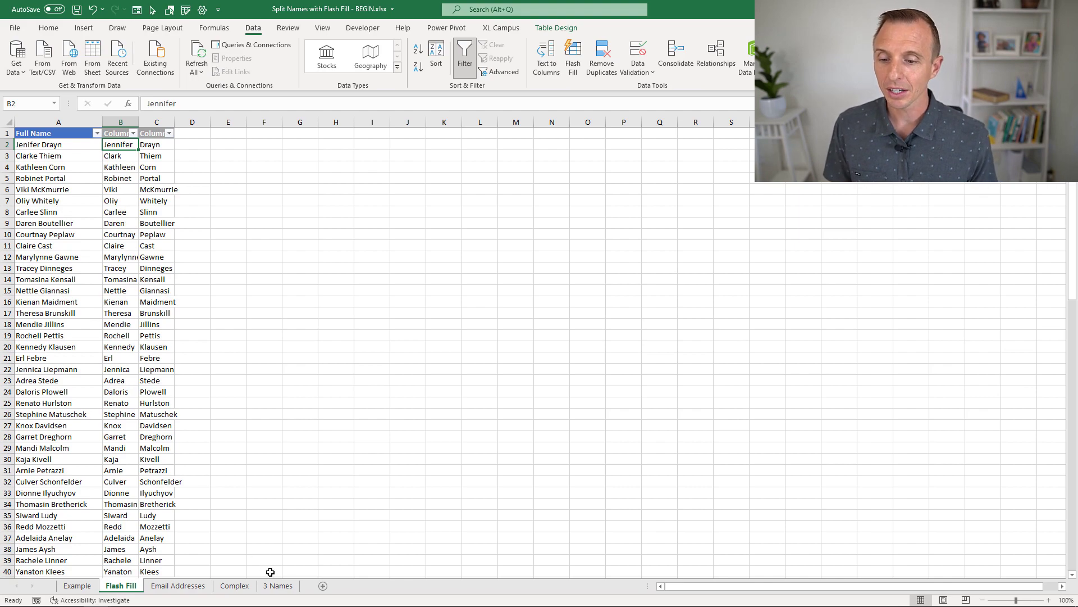
# - On the three-name sheet, Flash Fill column C from Anne and Rose, then inspect Clark's row
pyautogui.click(278, 585)
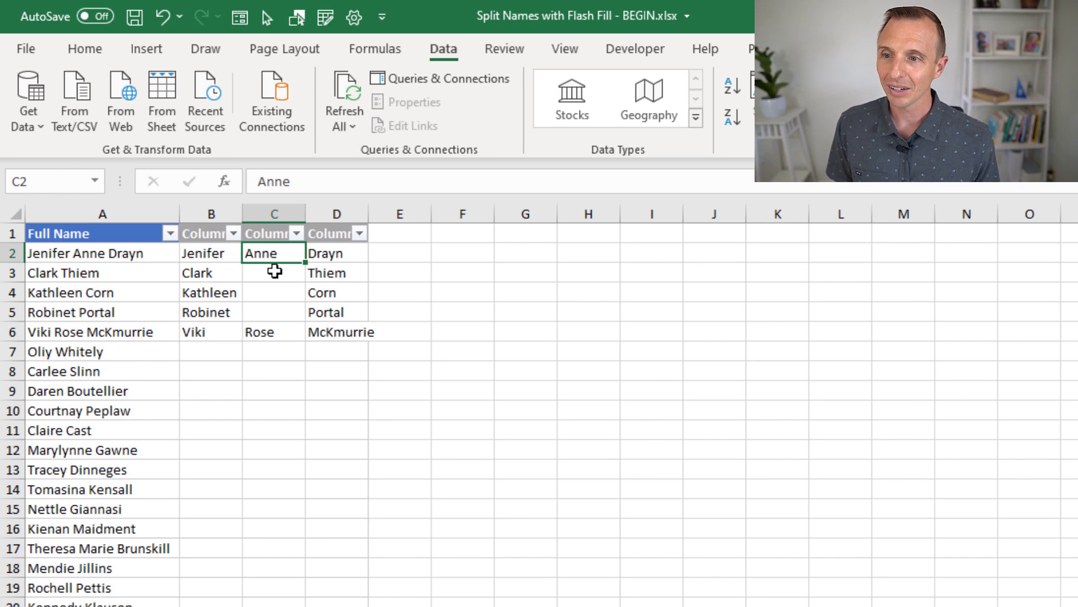
pyautogui.moveTo(289, 249)
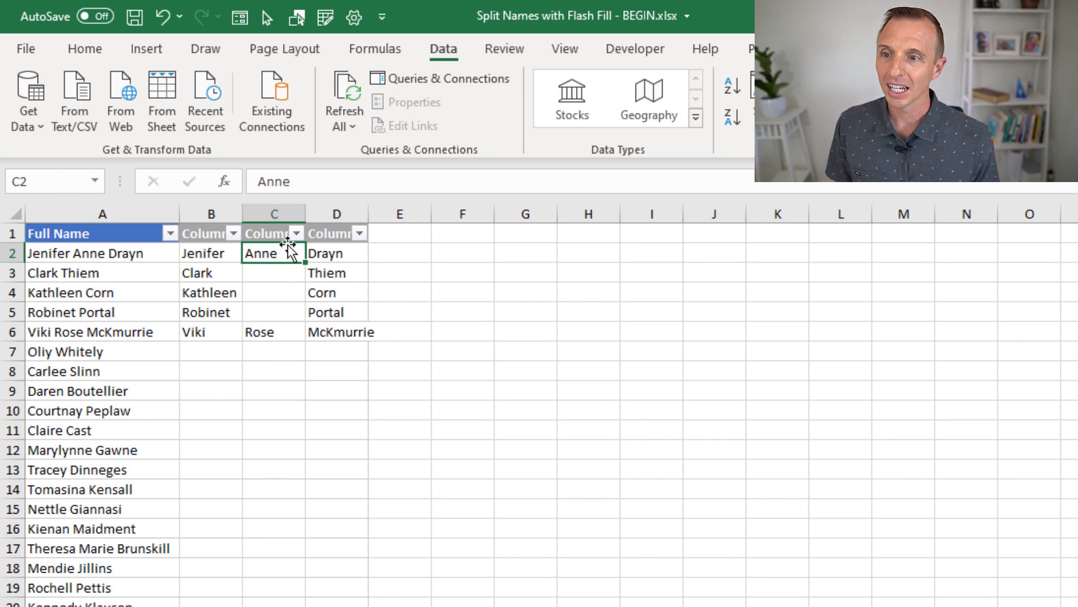
pyautogui.click(274, 212)
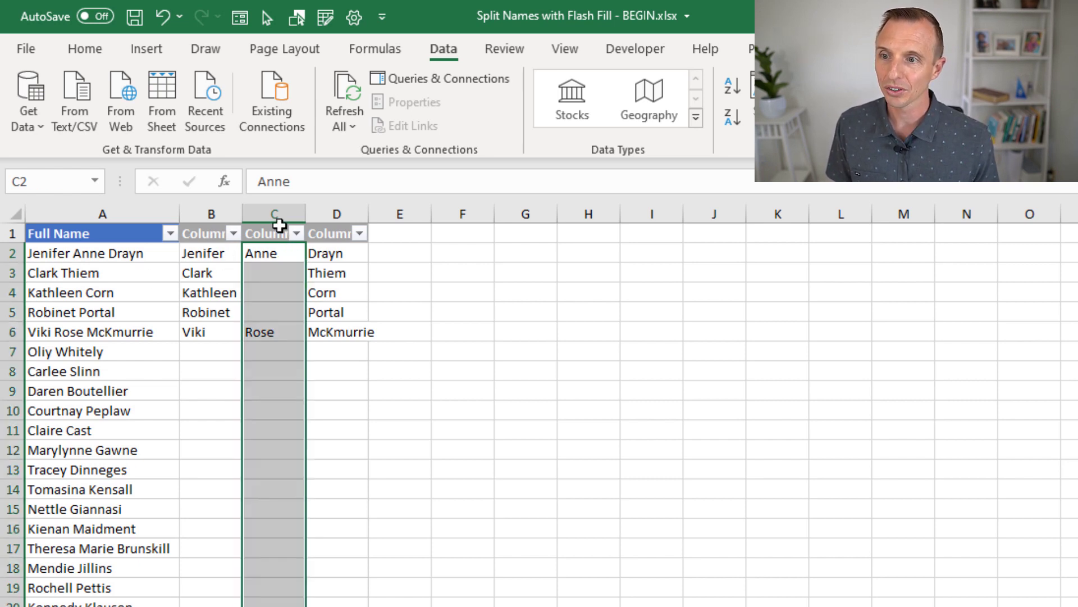
pyautogui.press('ctrl+e')
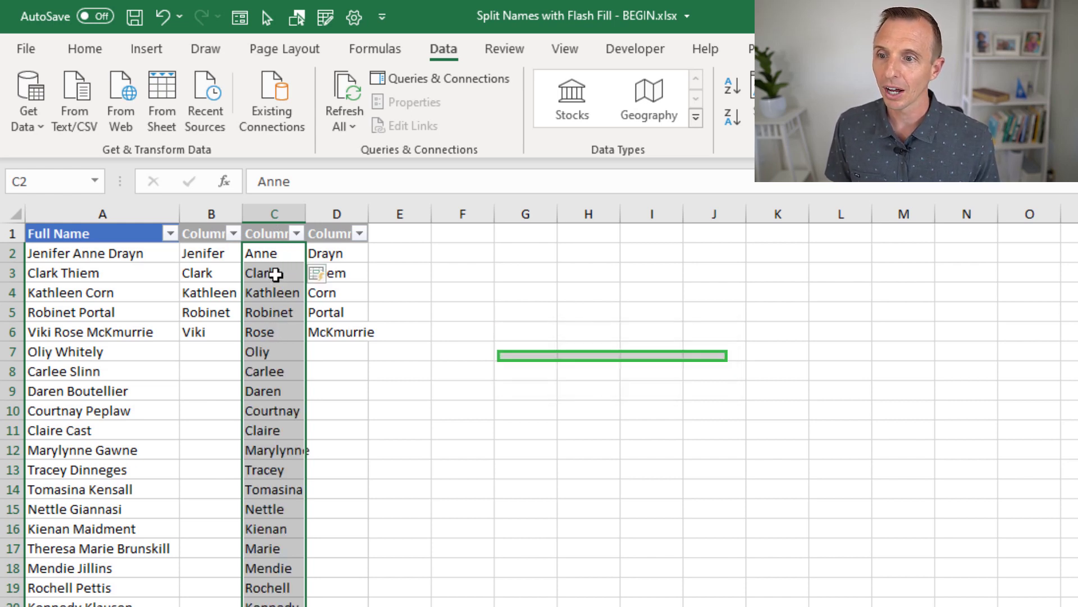
pyautogui.click(273, 272)
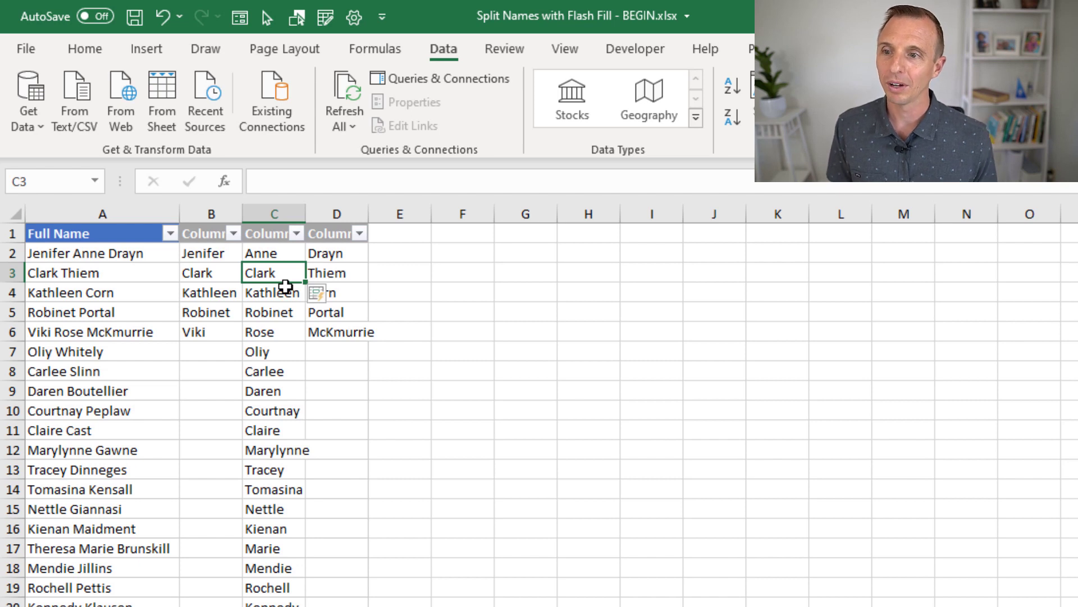
pyautogui.moveTo(278, 395)
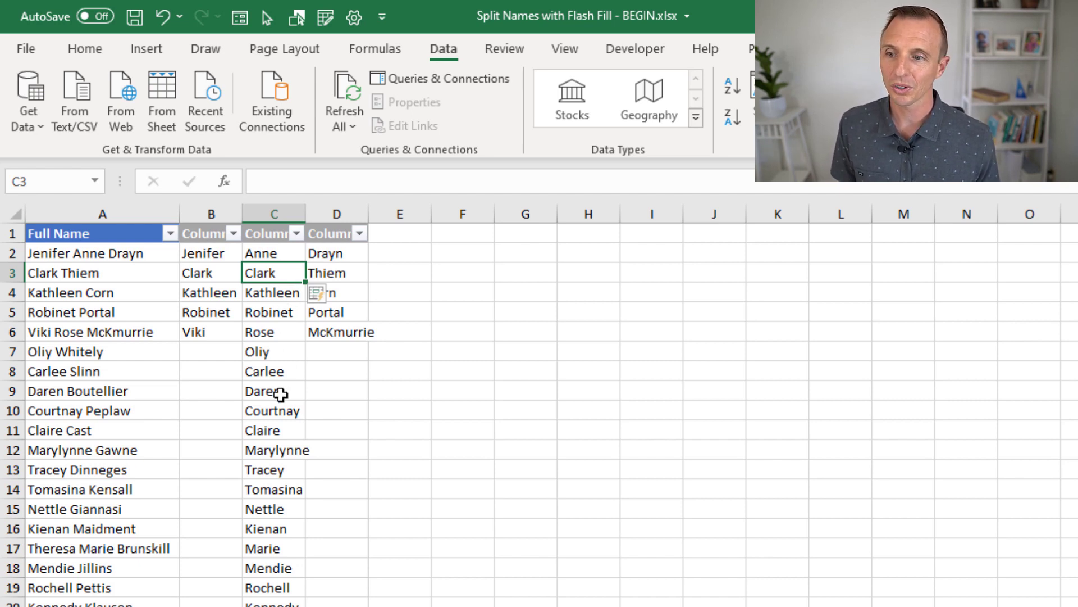